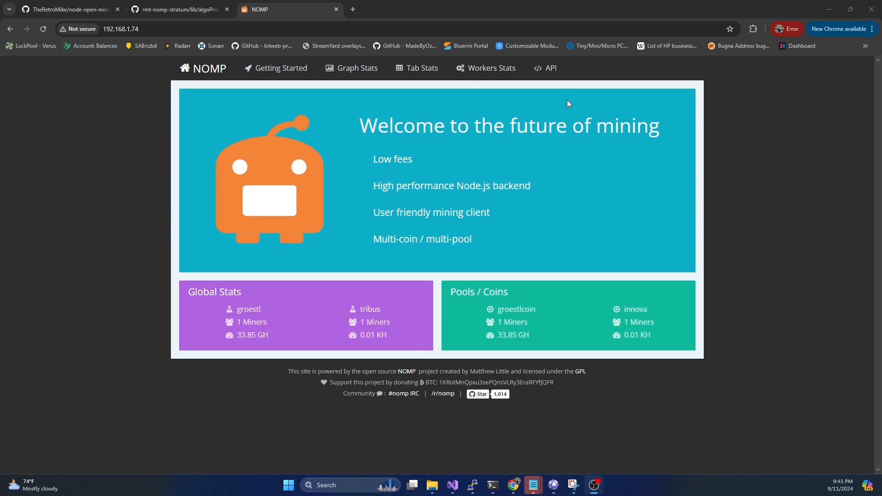
mouse_move(210, 68)
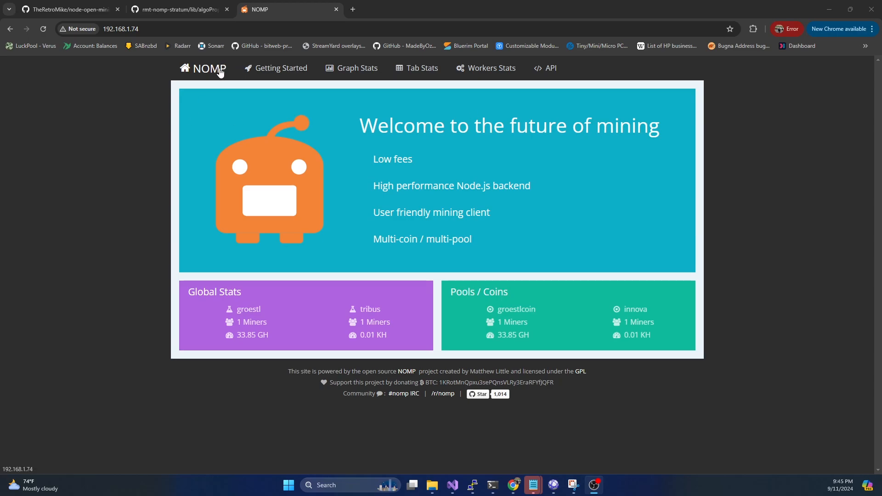
mouse_move(229, 132)
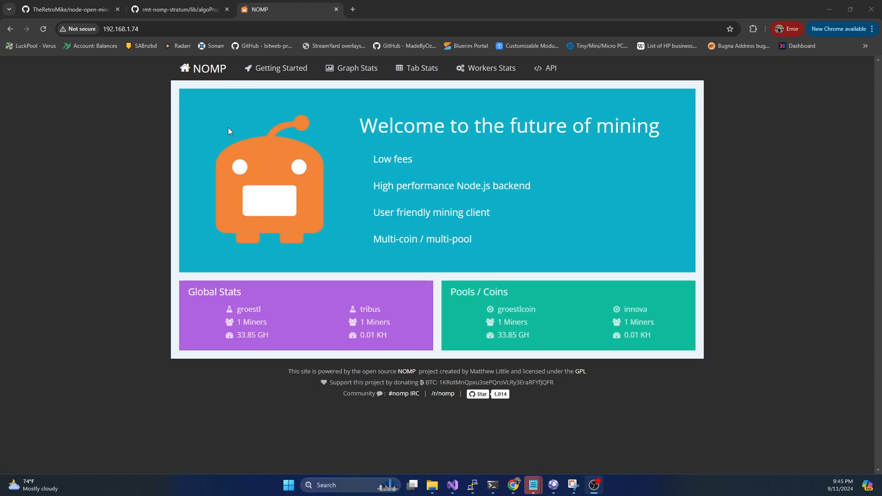
mouse_move(166, 205)
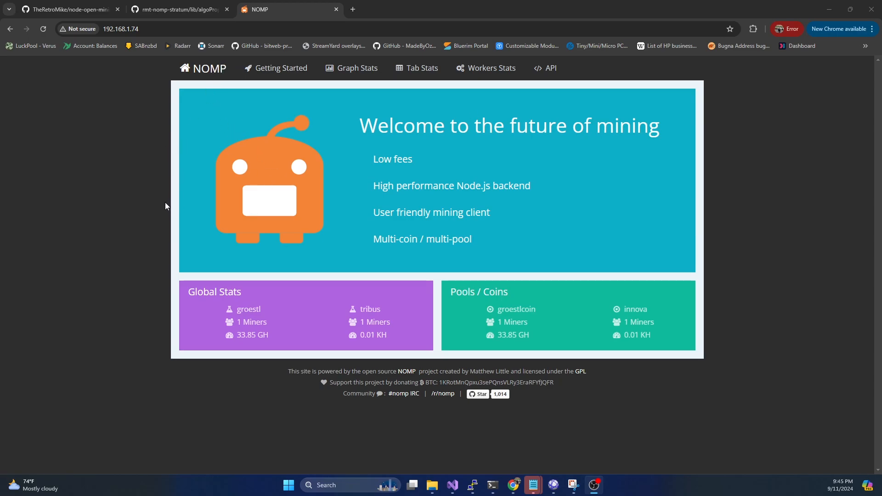
mouse_move(91, 160)
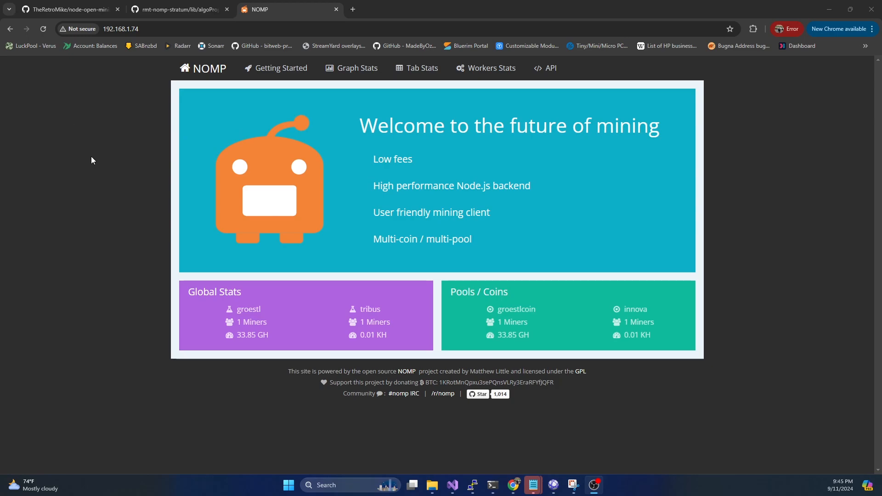
mouse_move(176, 224)
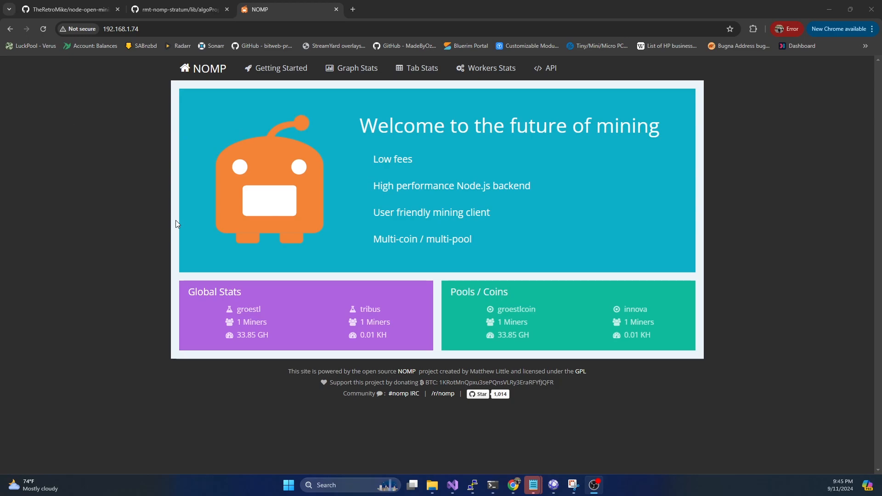
mouse_move(5, 290)
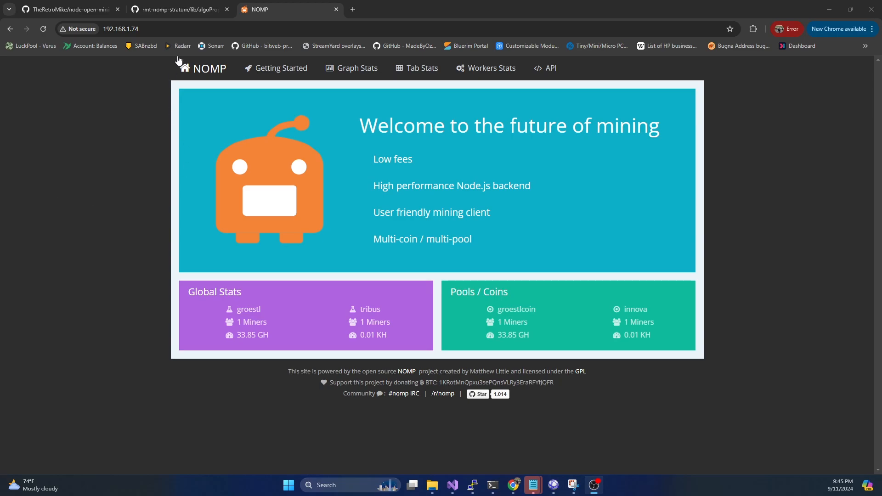
Step: Open algoProperties.js on GitHub and highlight the sha256, scrypt and c11 algorithm names
left_click(177, 9)
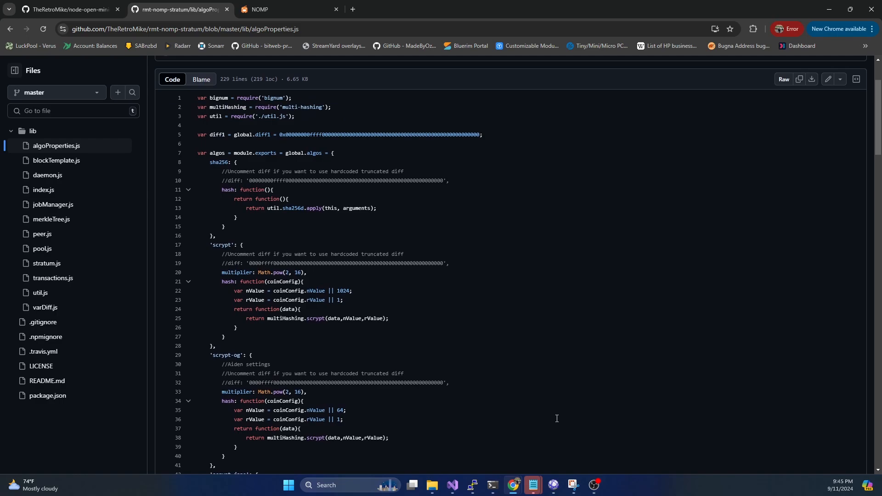
mouse_move(411, 150)
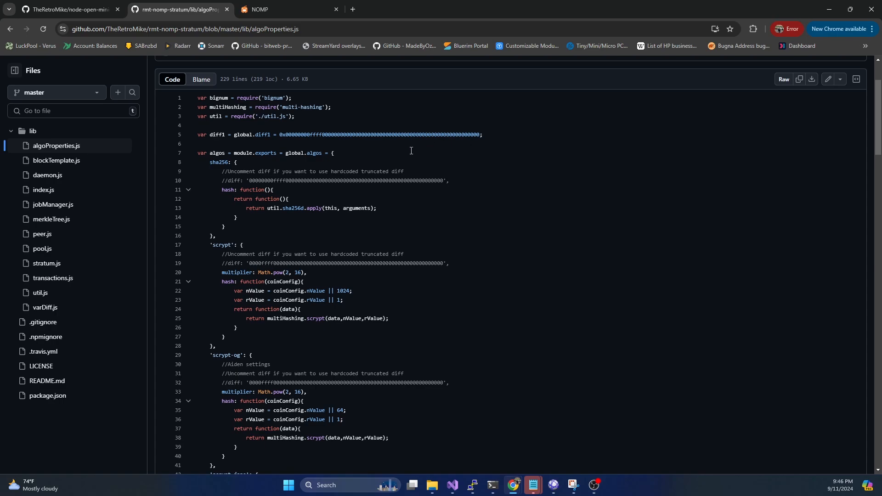
mouse_move(387, 257)
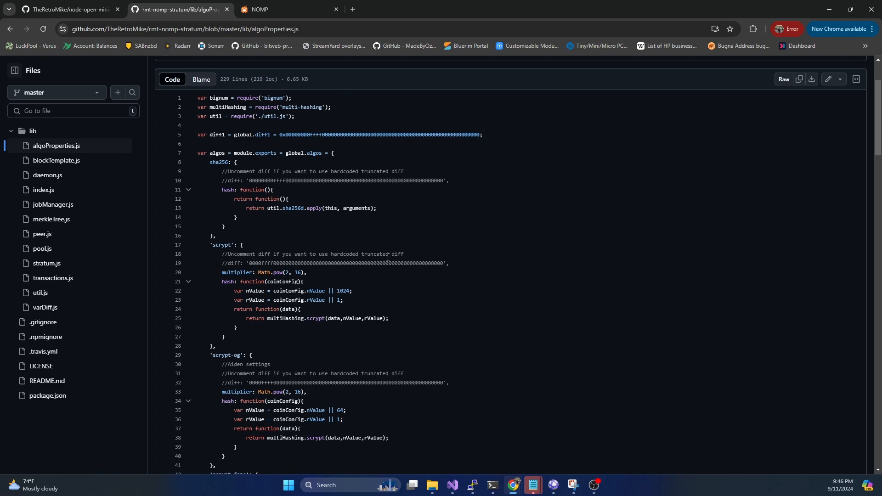
double_click(219, 162)
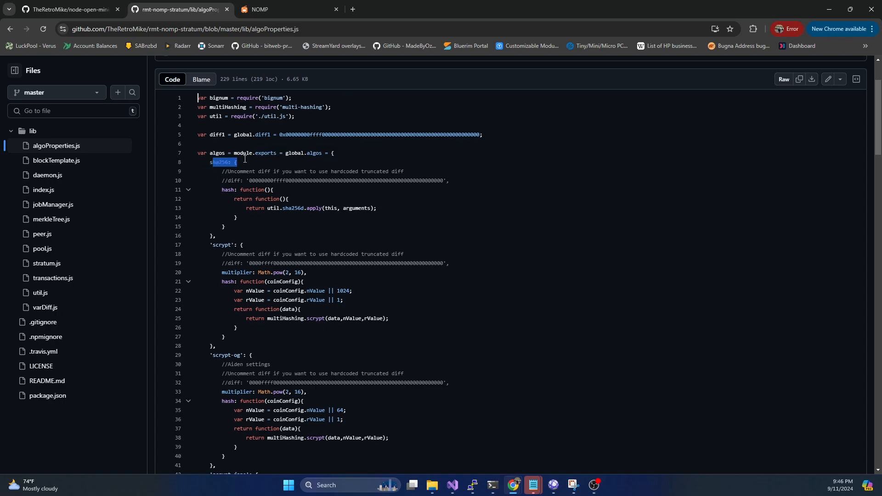
double_click(221, 245)
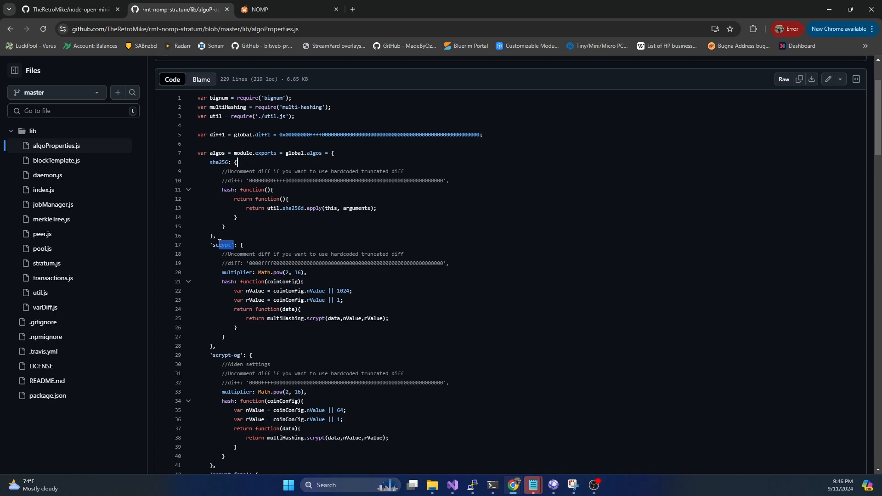
scroll("down", 3)
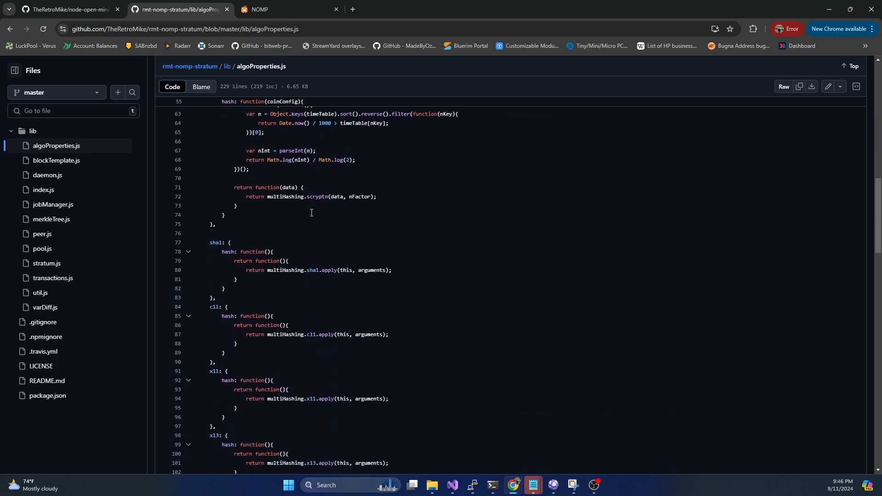
scroll("down", 3)
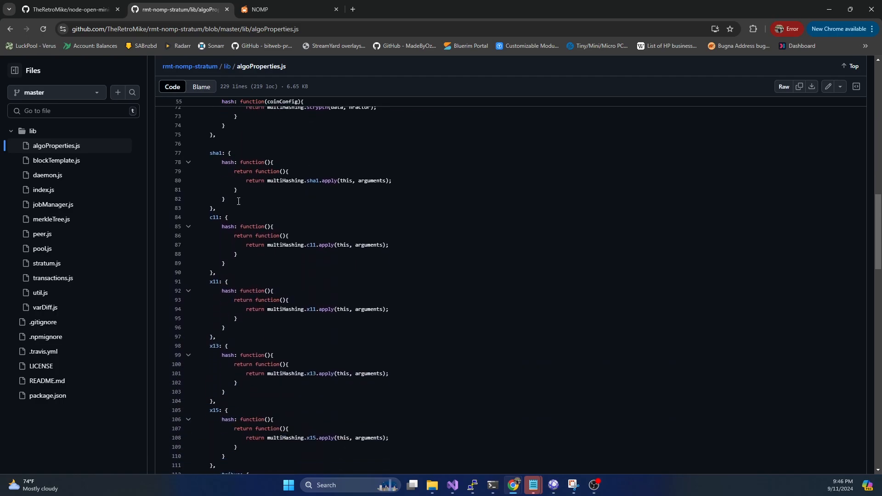
double_click(214, 218)
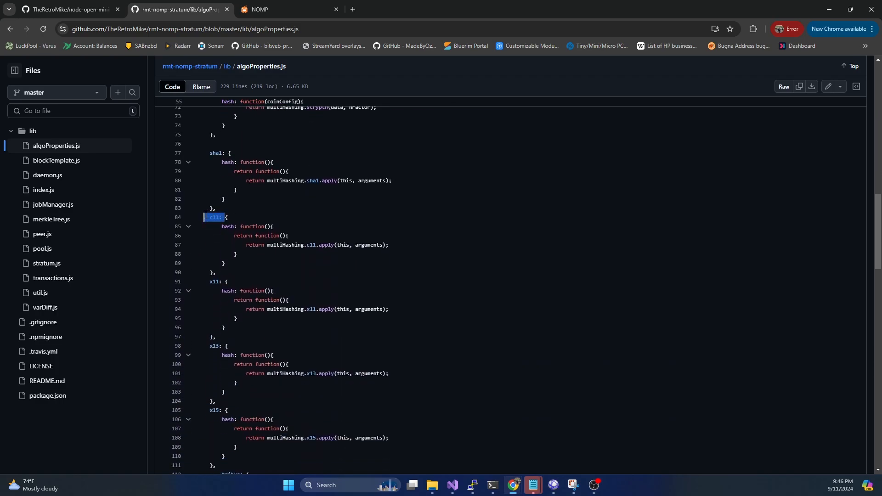
Step: Show the hash symbol's references and scroll the algos list through keccak, groestl and qubit
left_click(232, 231)
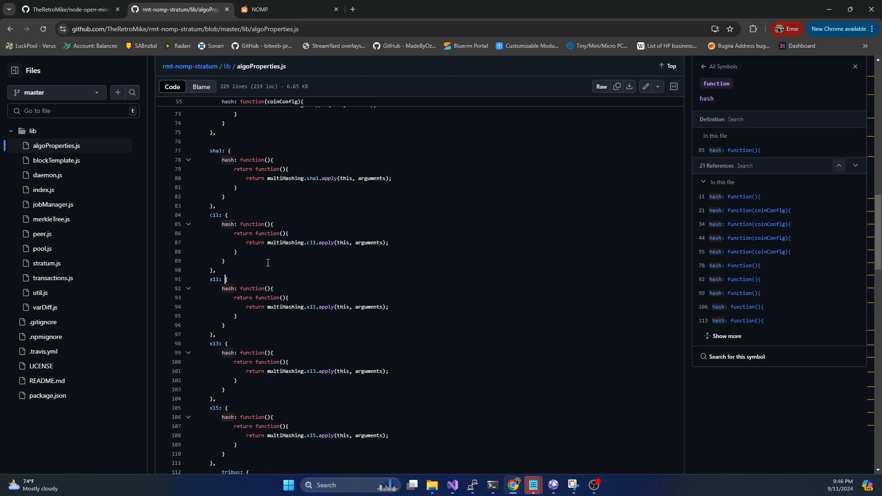
scroll("down", 3)
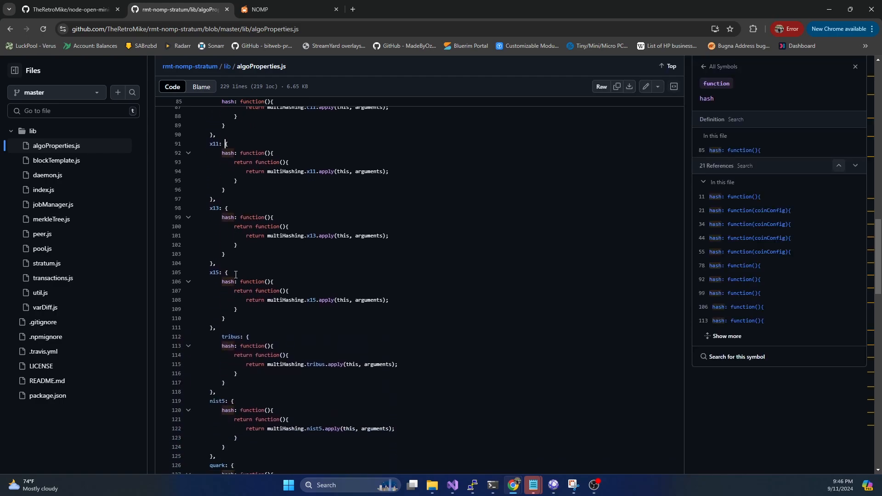
scroll("down", 3)
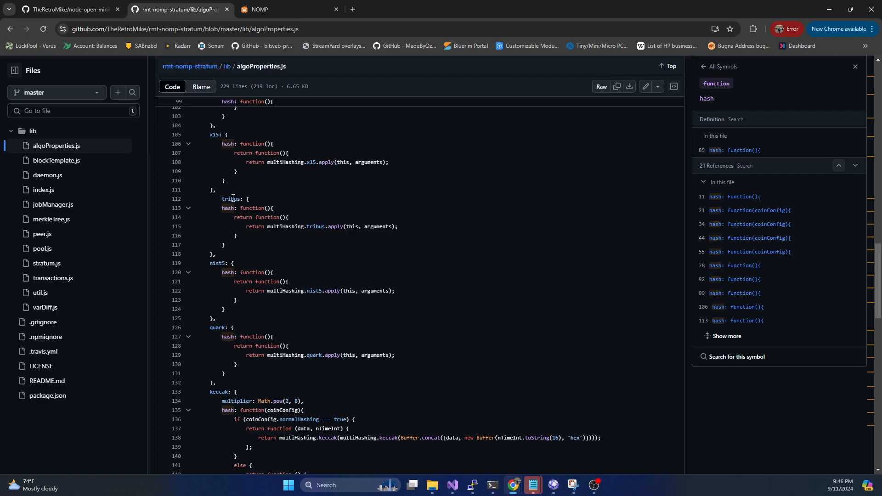
scroll("down", 3)
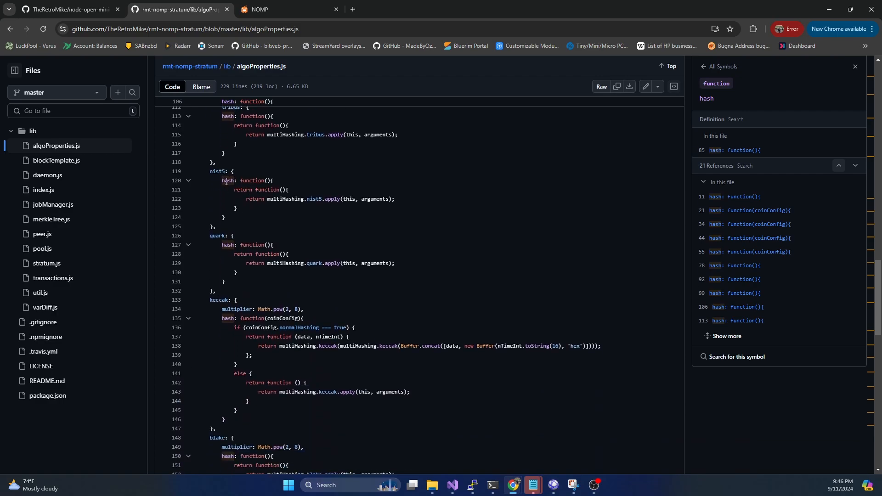
scroll("down", 3)
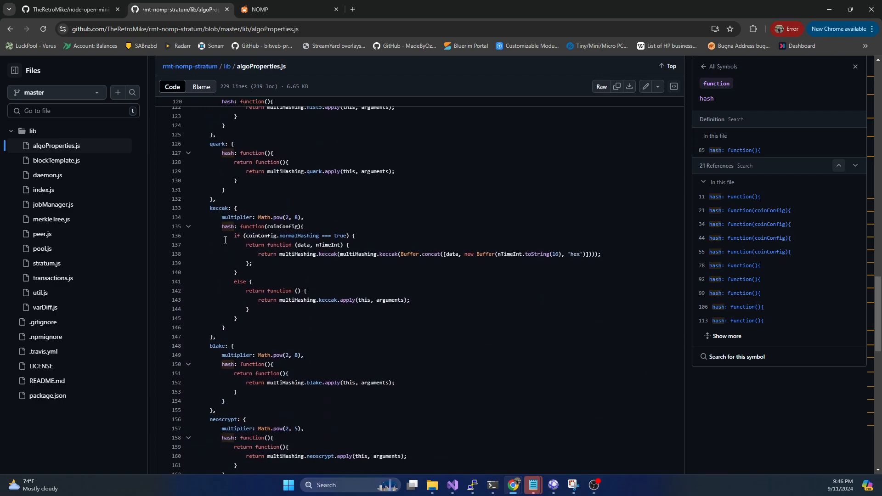
scroll("down", 3)
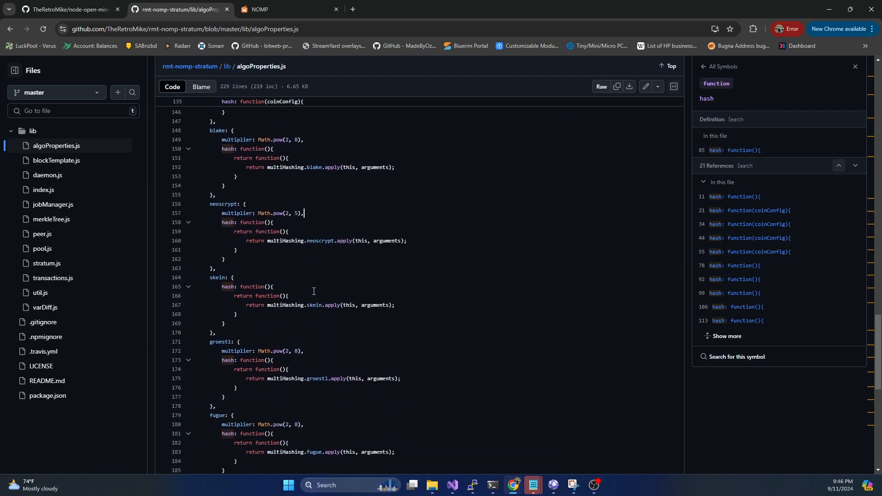
scroll("down", 3)
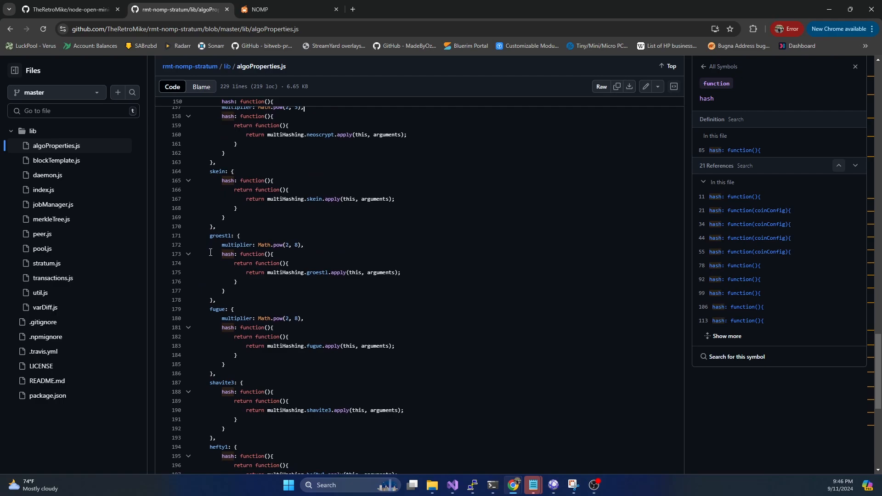
scroll("down", 3)
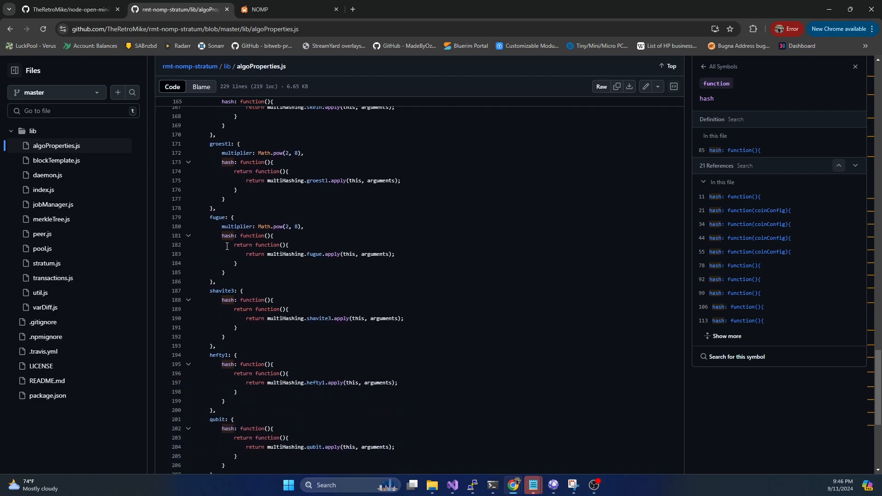
scroll("down", 3)
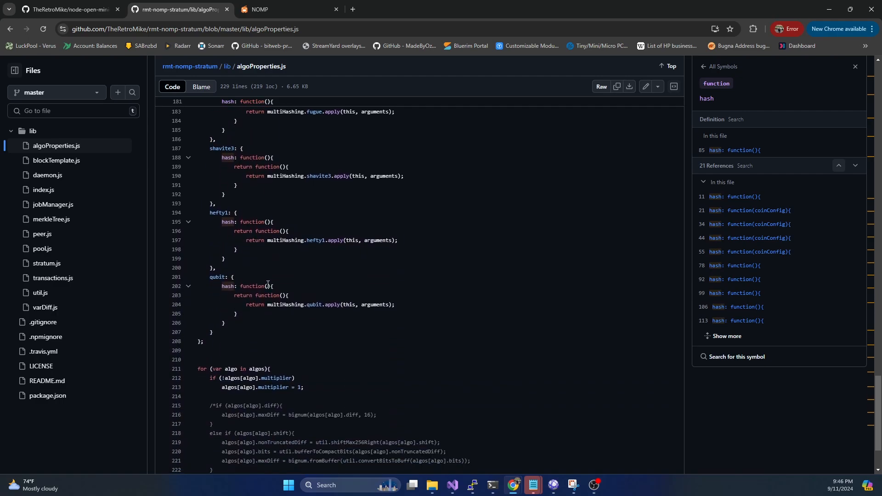
scroll("down", 3)
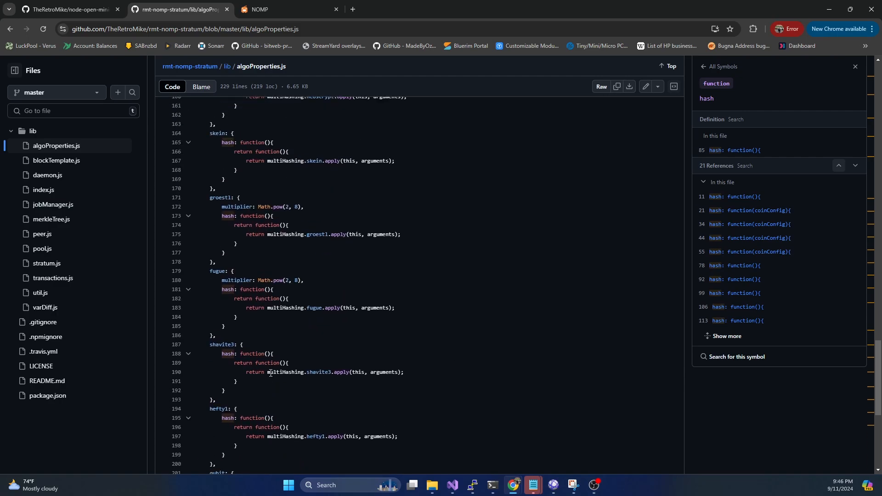
Step: Highlight the sha256 block, then select and deselect the scrypt block in algoProperties.js
scroll("up", 3)
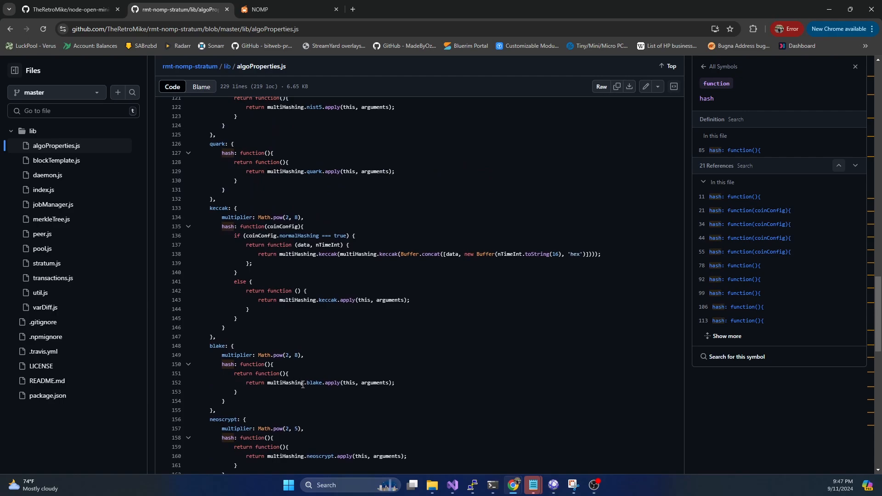
mouse_move(336, 311)
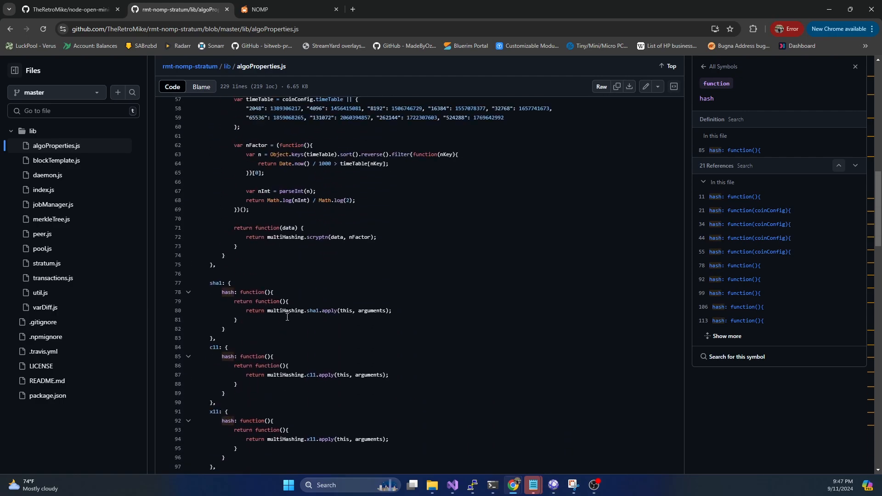
scroll("down", 3)
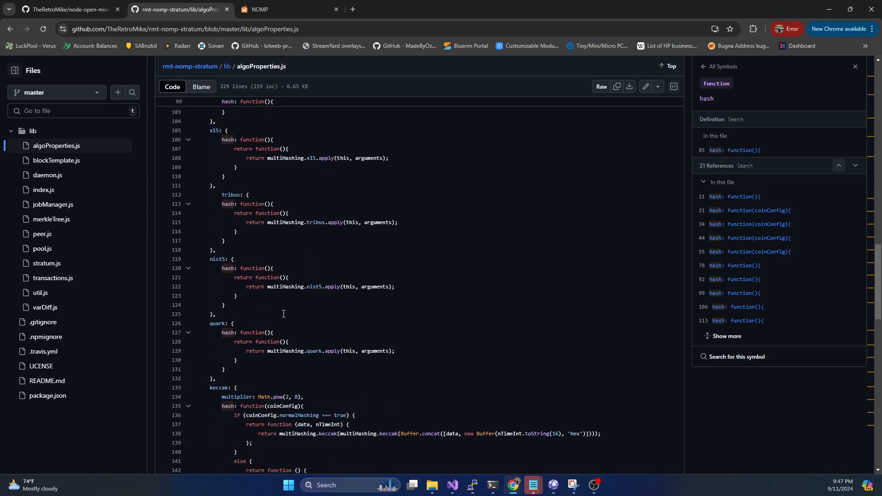
scroll("down", 3)
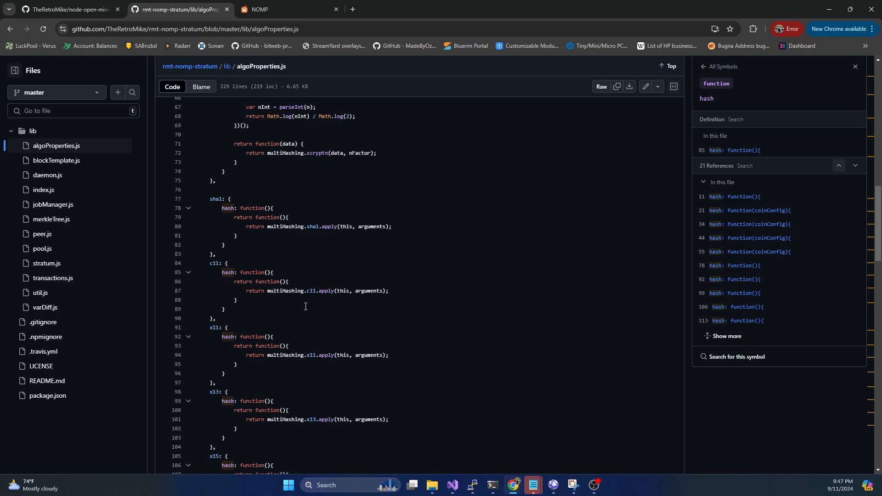
scroll("up", 3)
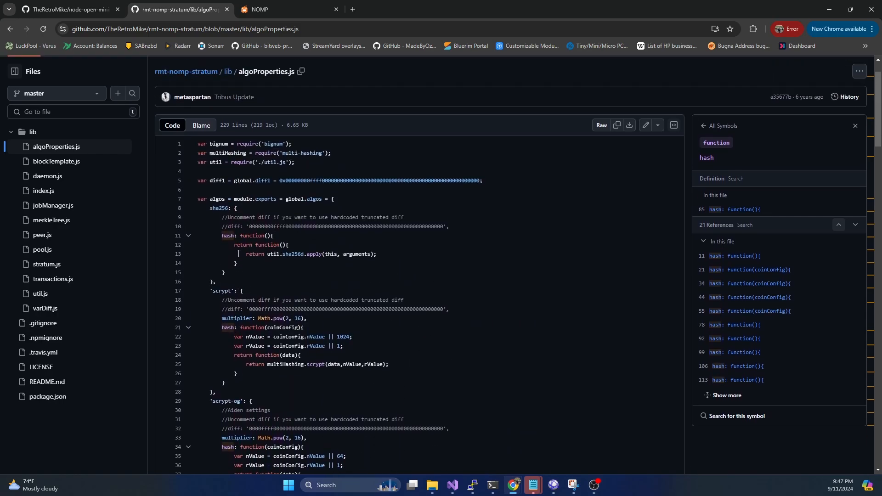
left_click_drag(207, 207, 223, 273)
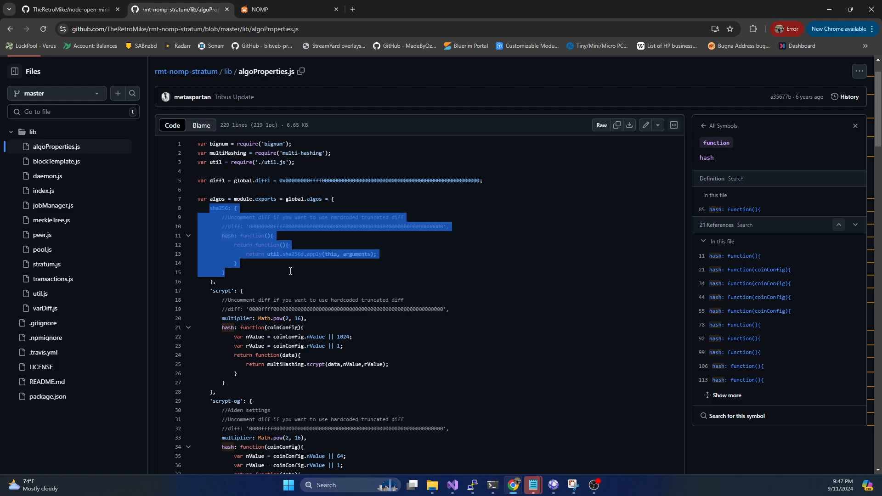
left_click(279, 281)
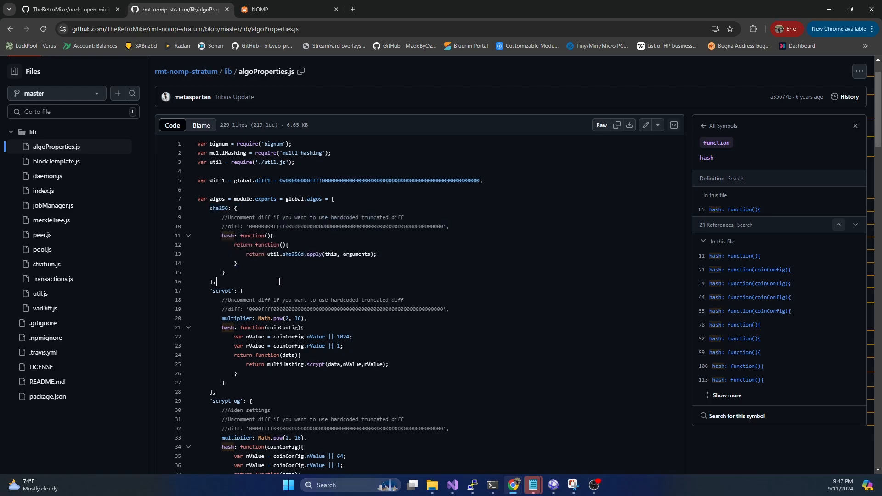
mouse_move(209, 291)
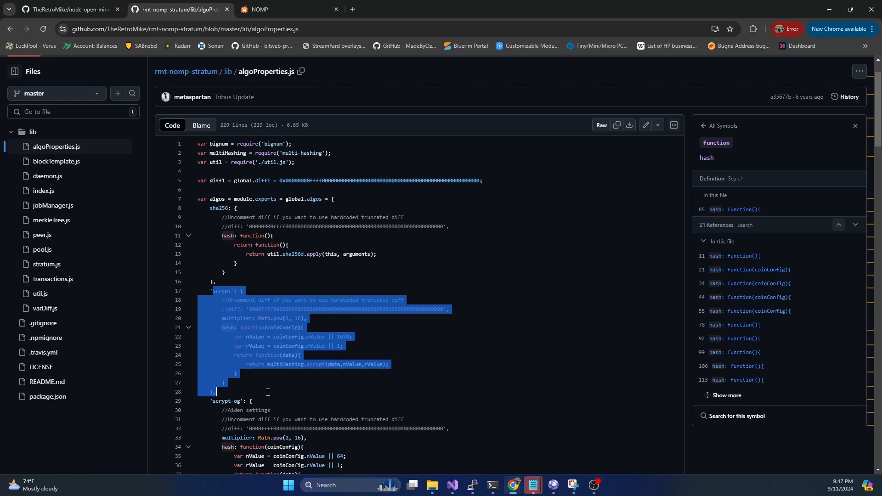
mouse_move(289, 396)
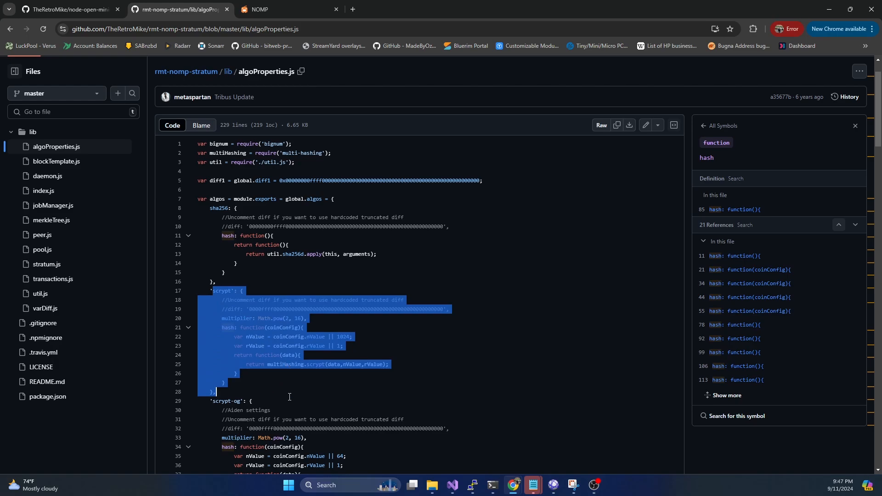
left_click(258, 300)
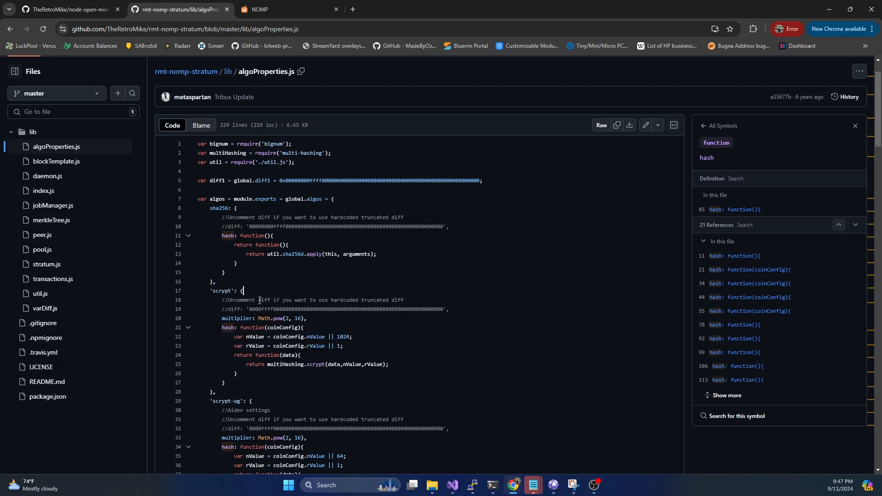
mouse_move(115, 258)
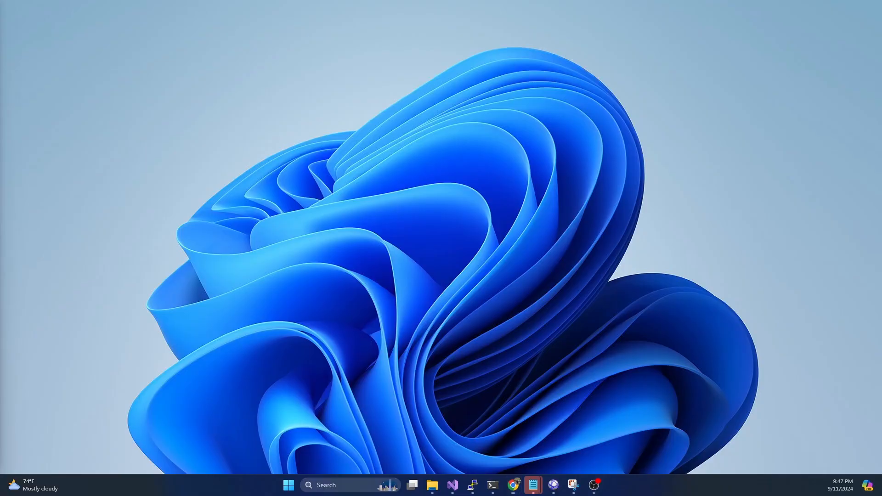
Step: Bring the PuTTY server session window to the front
left_click(512, 484)
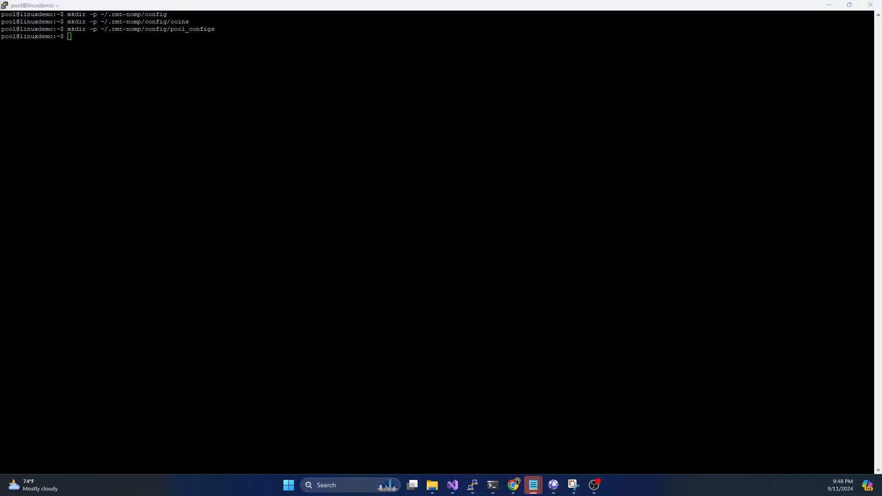
Step: Clone rmt-nomp into .rmt-nomp-tmp and copy config_example.json, pool_configs and coins into ~/.rmt-nomp/config
type("git clone https://github.com/TheRetroMike/rmt-nomp.git .rmt-nomp-tmp")
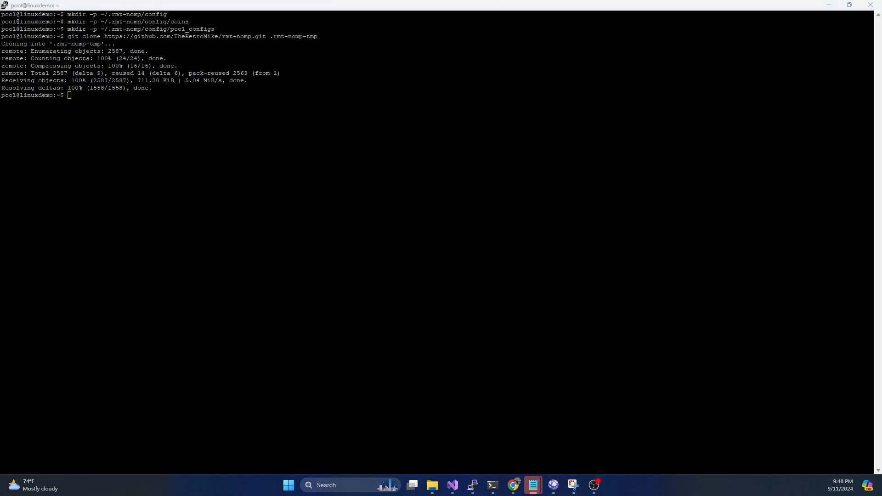
type("cp .rmt-nomp-tmp/config_example.json ~/.rmt-nomp/config/config.json")
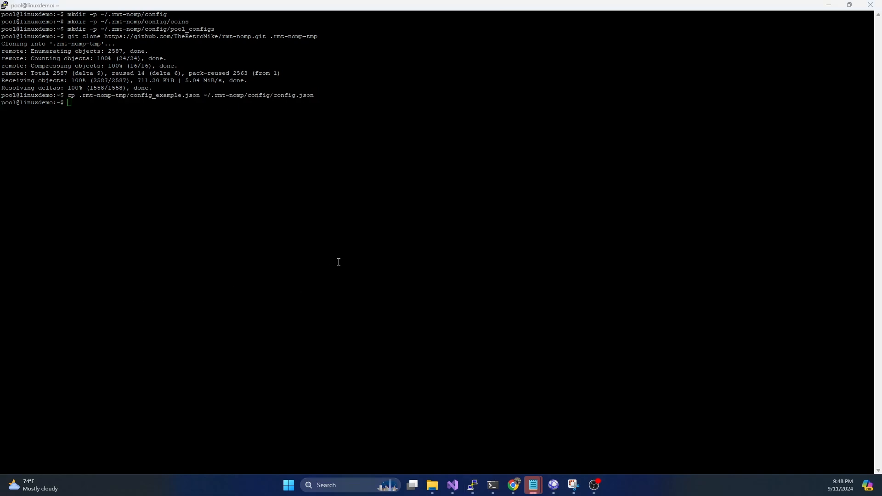
type("cp .rmt-nomp-tmp/pool_configs/* ~/.rmt-nomp/config/pool_configs/")
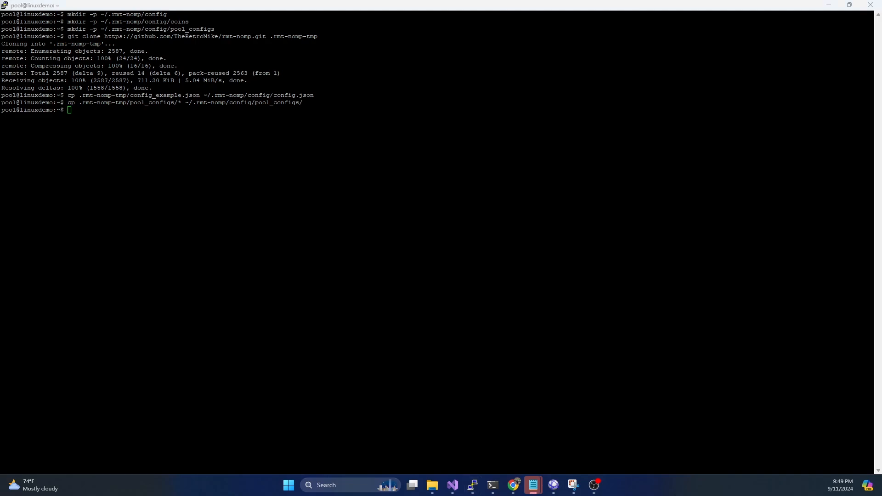
mouse_move(173, 355)
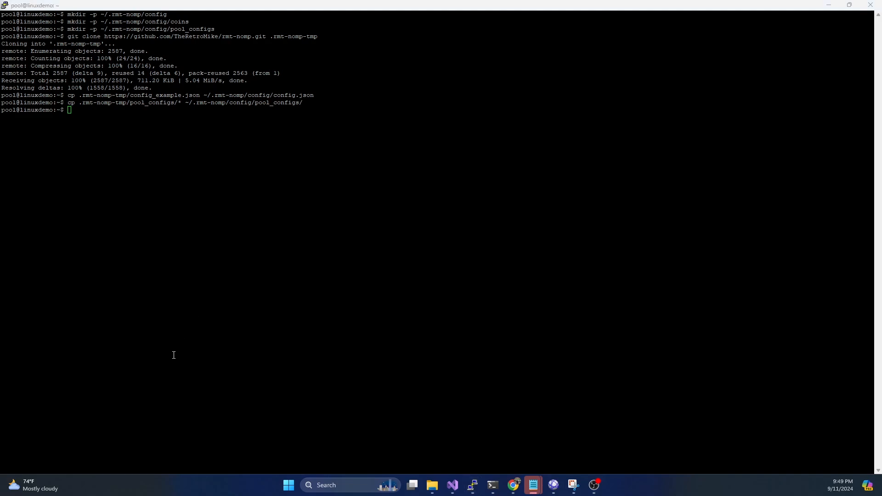
type("cp .rmt-nomp-tmp/coins/* ~/.rmt-nomp/config/coins/")
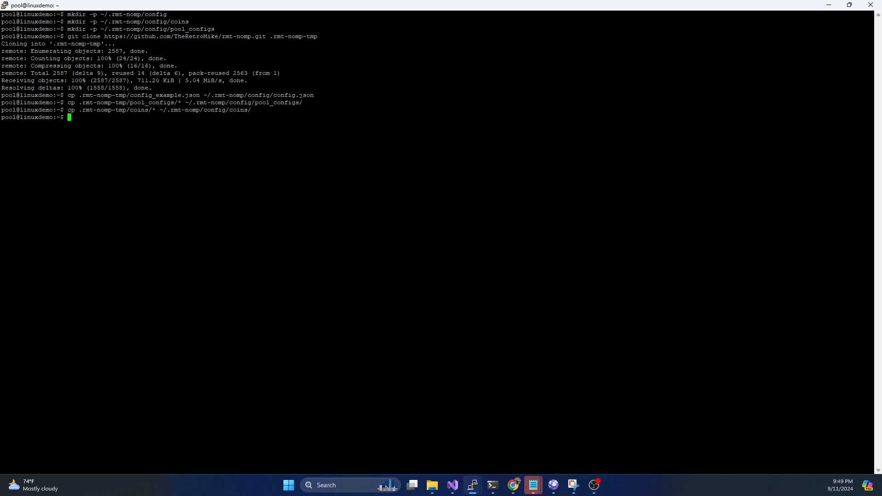
Step: Delete the .rmt-nomp-tmp clone with sudo rm -R and list the config folder contents
type("sudo rm -R .rmt-nomp-tmp")
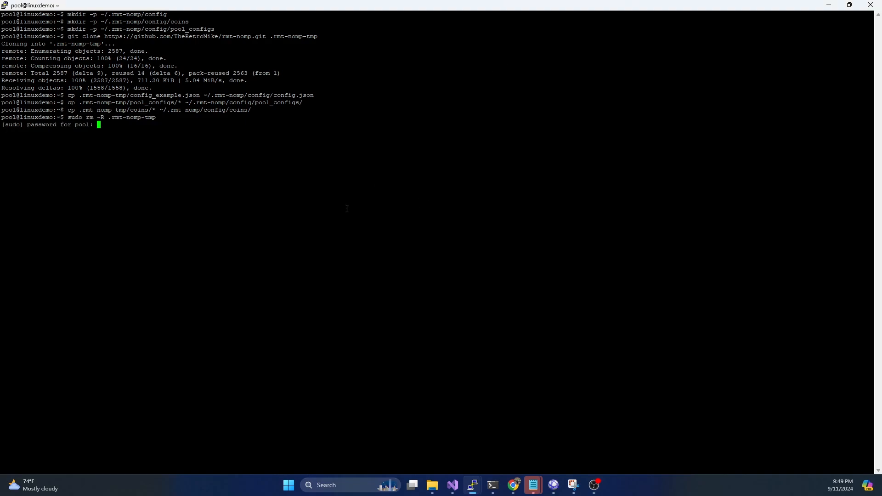
type("ls")
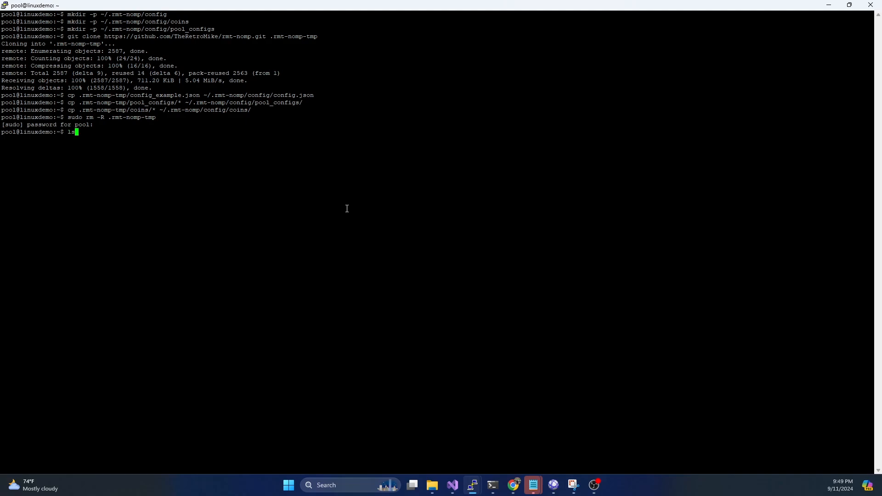
type(".rmt-nomp/config/")
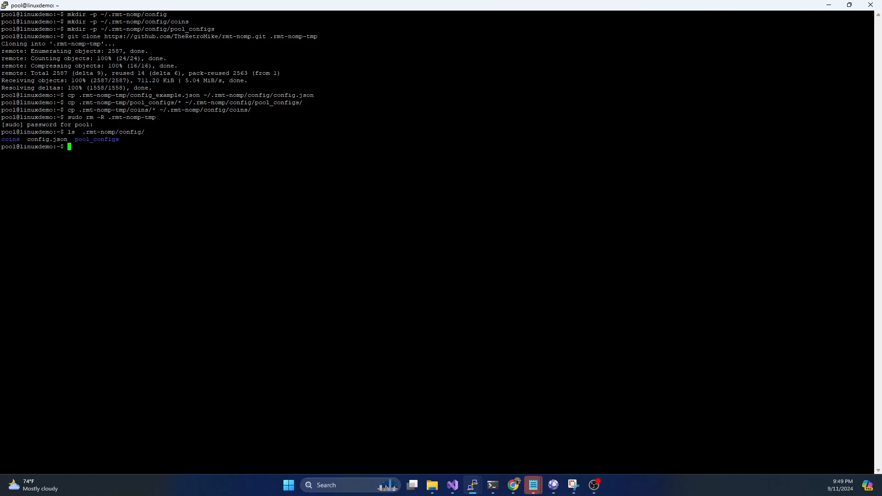
mouse_move(81, 136)
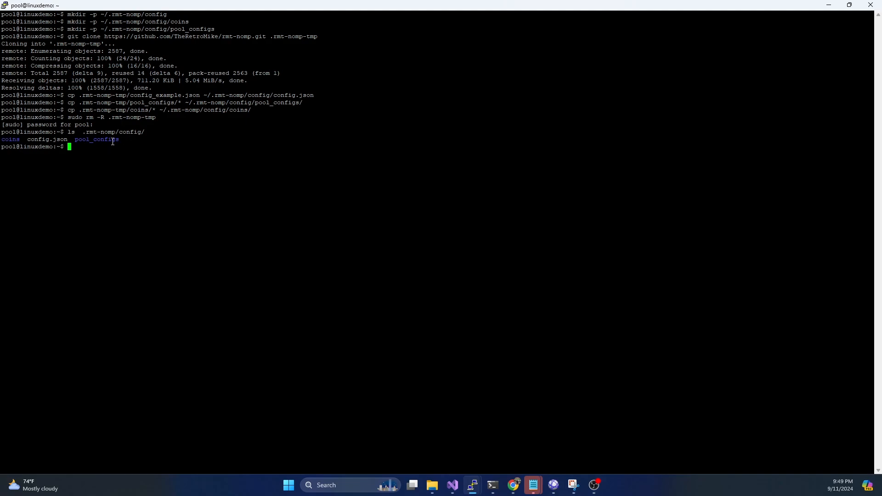
Step: Enter the coins folder, view groestlcoin.json in nano, and exit with Ctrl+X
type("cd coins")
type("cd .rmt-nomp/config/coins/")
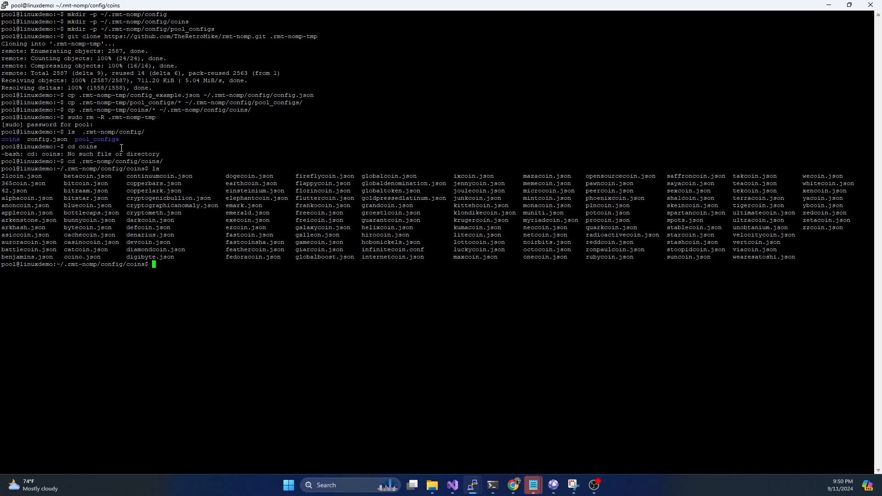
mouse_move(824, 221)
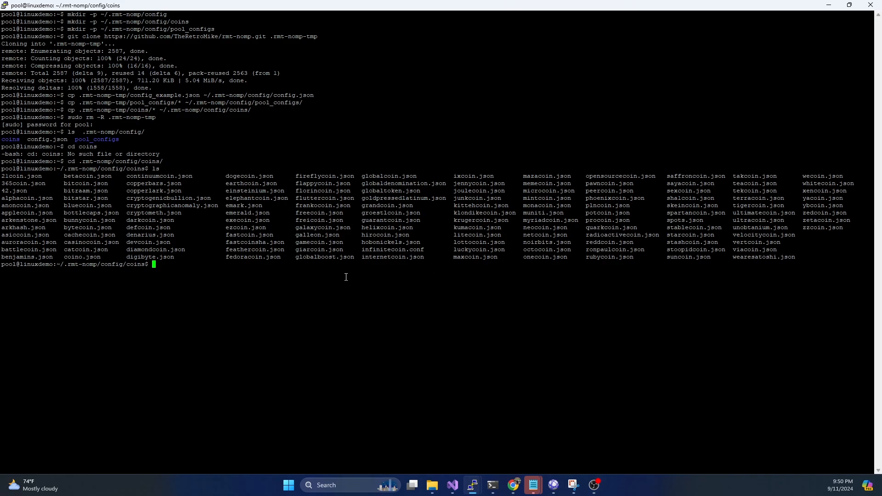
type("nano")
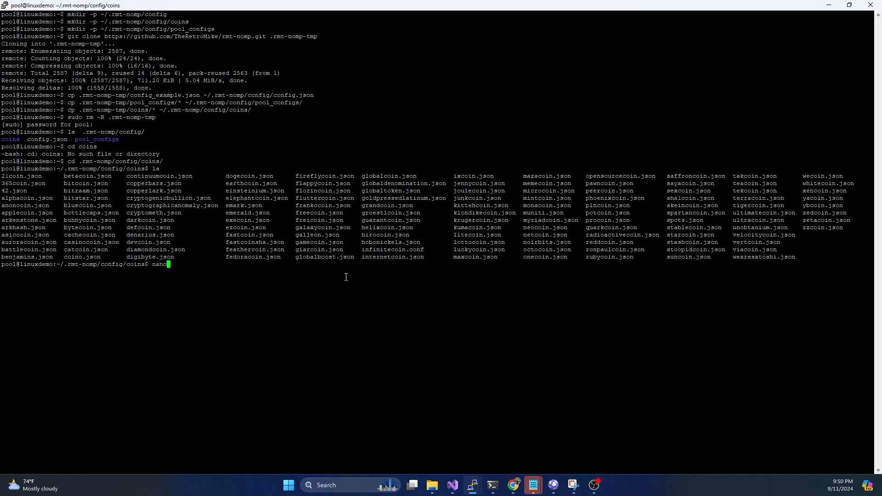
type("groestlcoin.json")
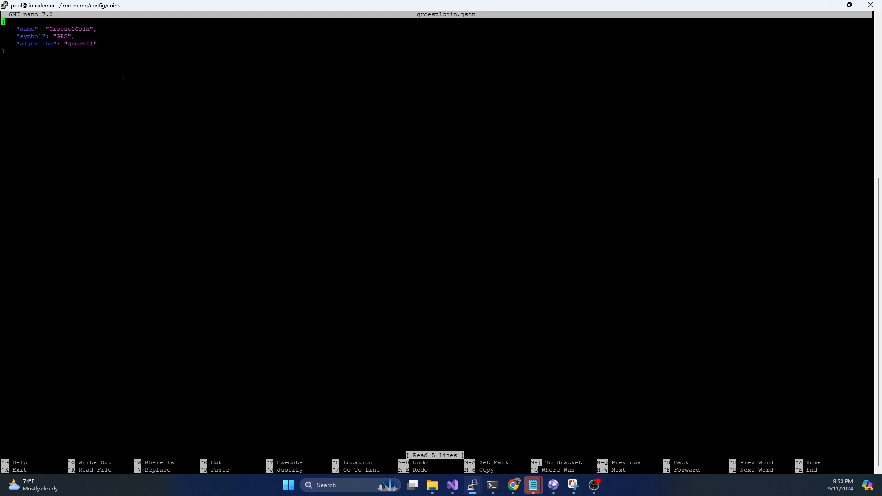
key("ctrl+x")
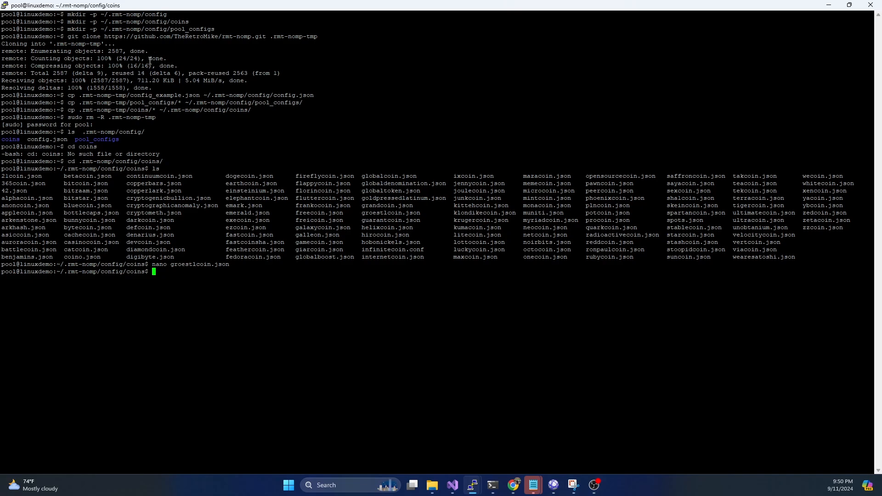
Step: Move into pool_configs and view litecoin_example.json in nano
type("cd ..")
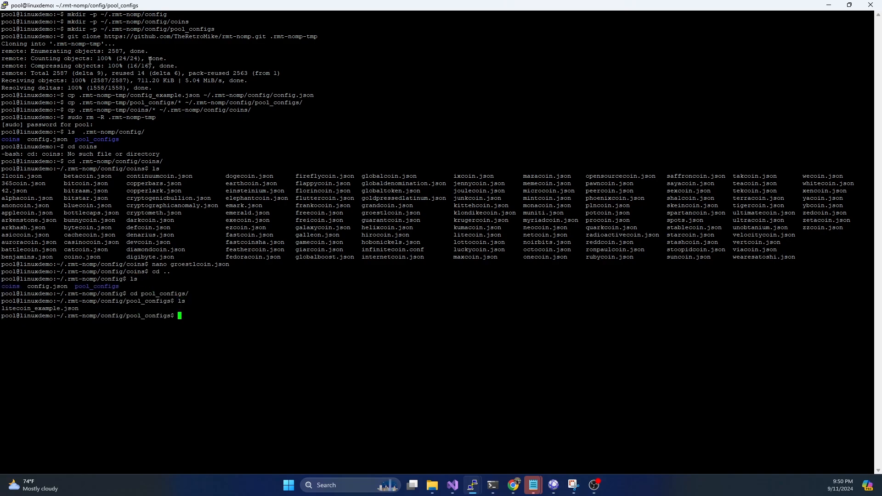
mouse_move(240, 362)
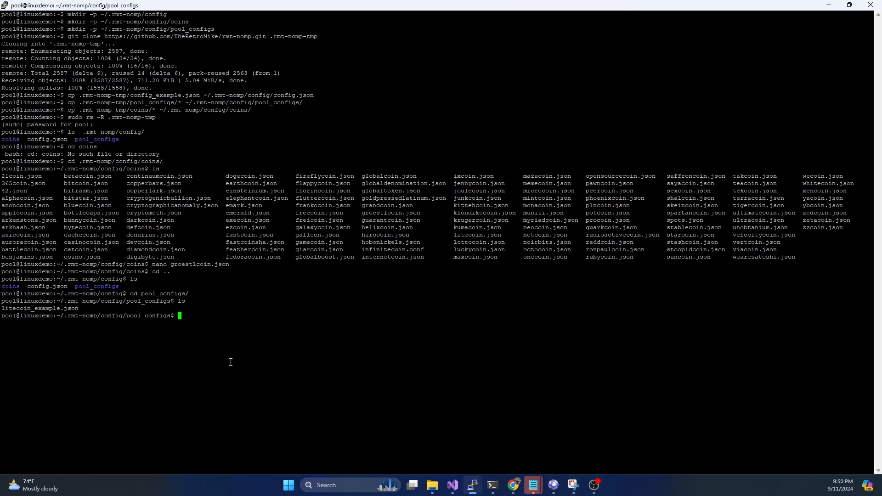
type("nano")
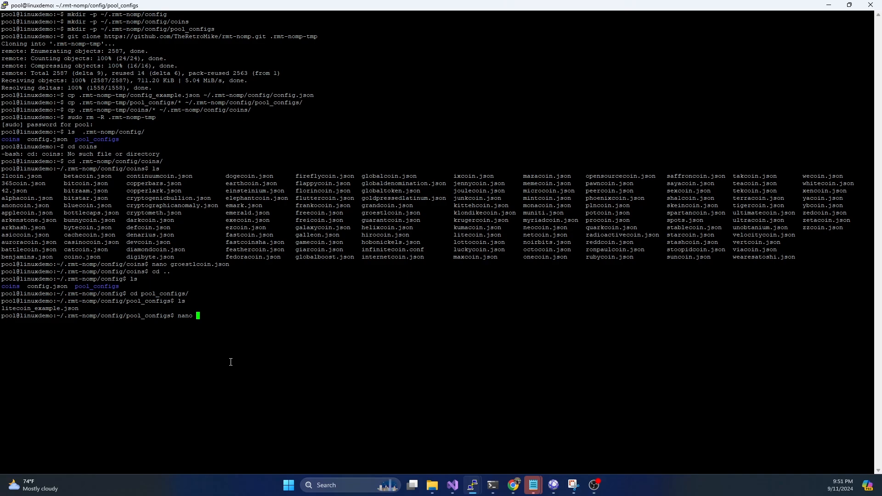
type("l")
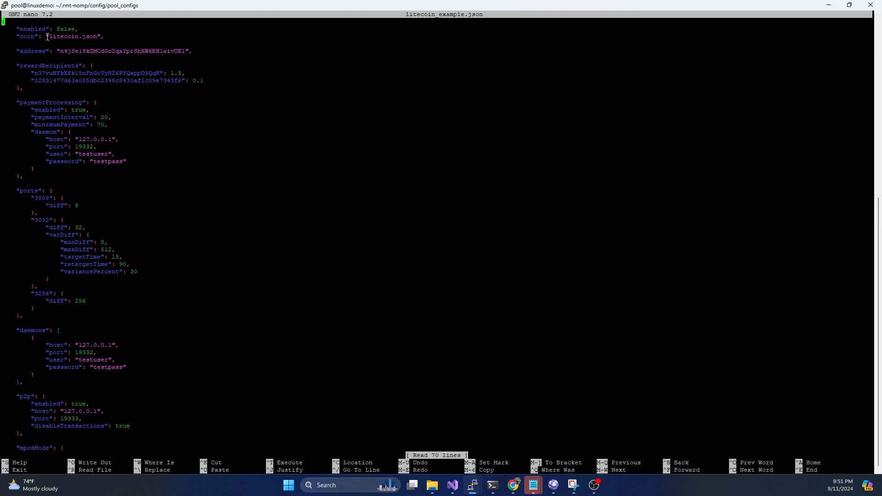
mouse_move(51, 50)
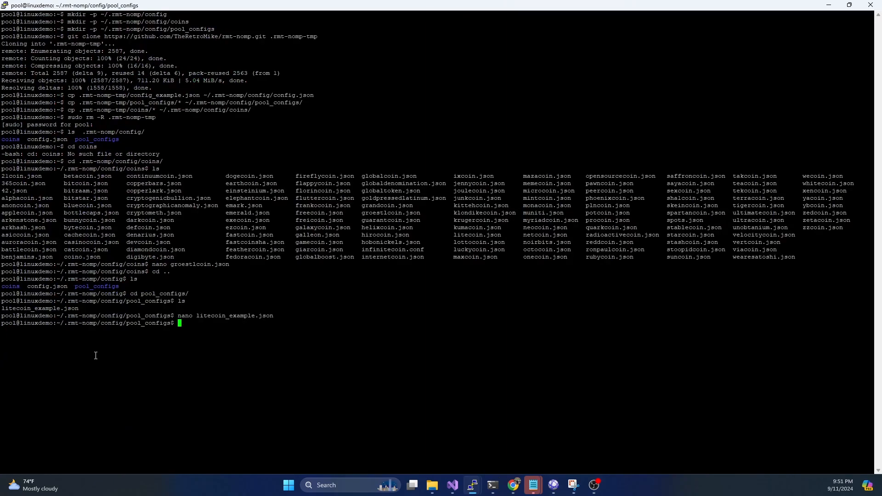
Step: Return to ~/.rmt-nomp/config and open config.json in nano
type("cd ..")
type("ls")
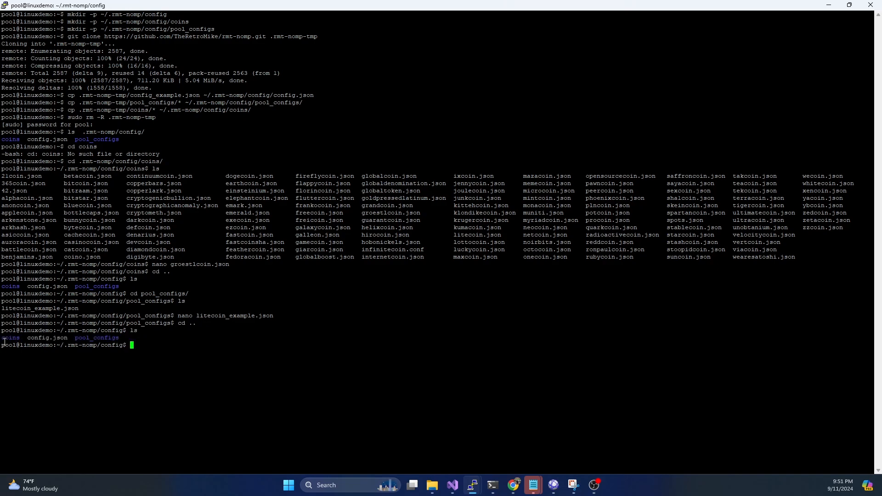
type("nano")
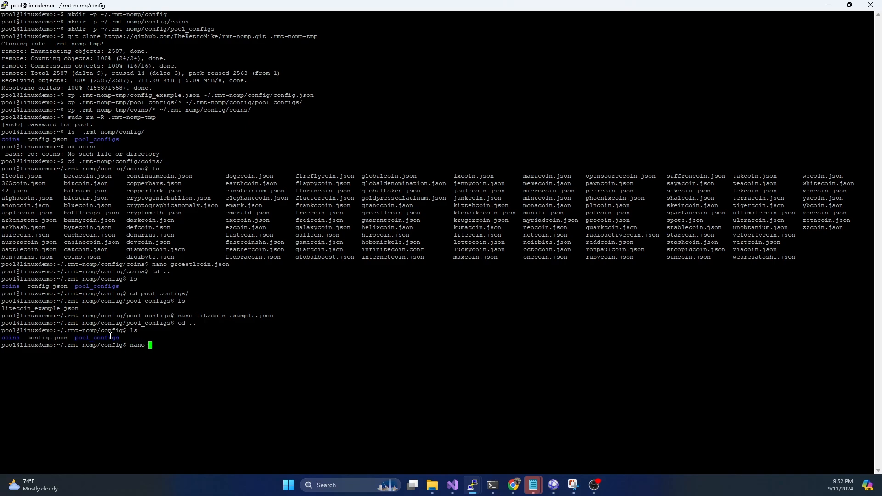
type("config.json")
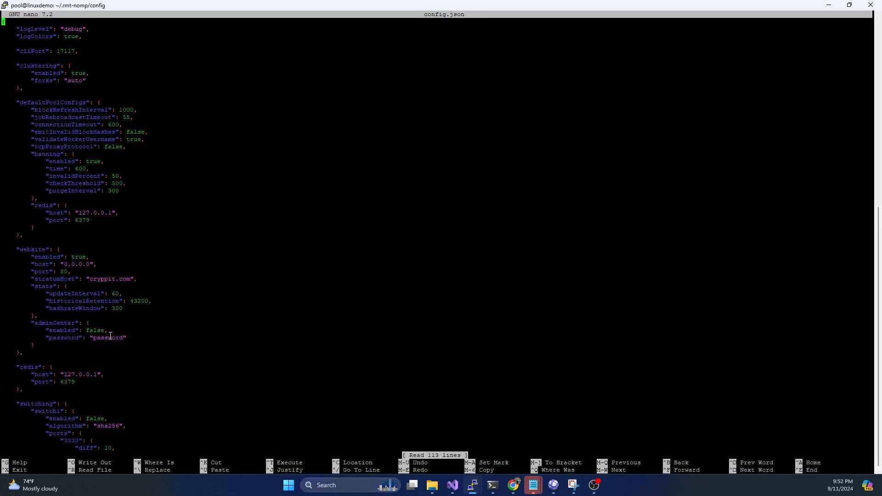
mouse_move(350, 343)
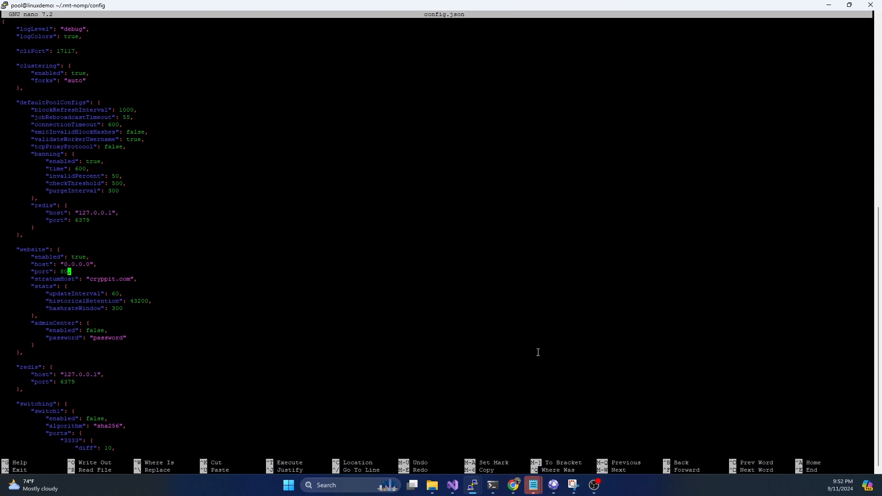
Step: Edit config.json values, changing the website stratumHost to 192.168.1.78
type("8")
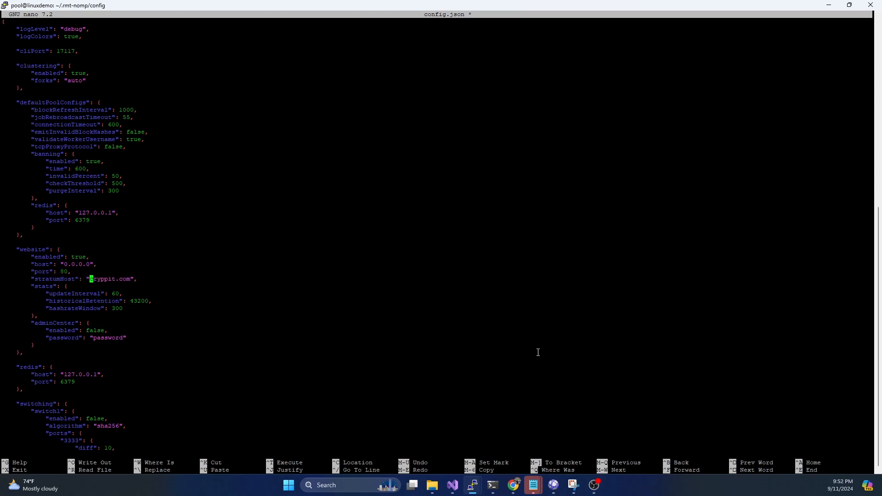
type("192.168.1.78")
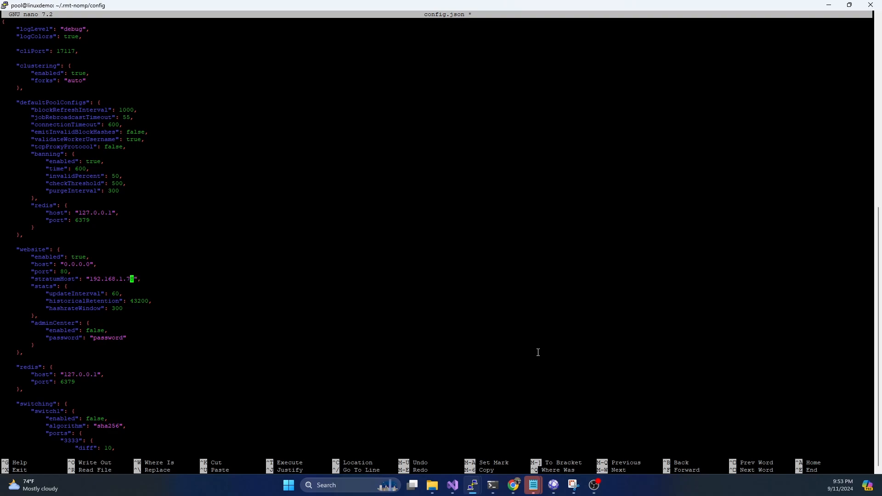
mouse_move(160, 279)
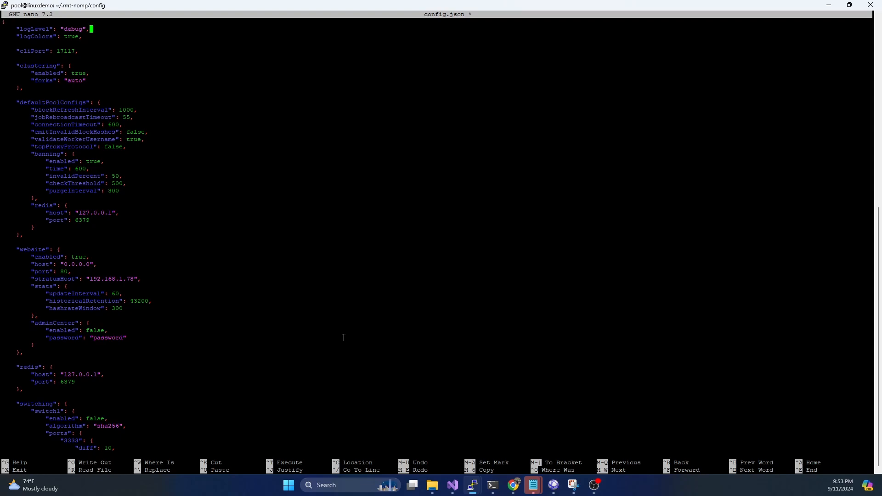
key("Down")
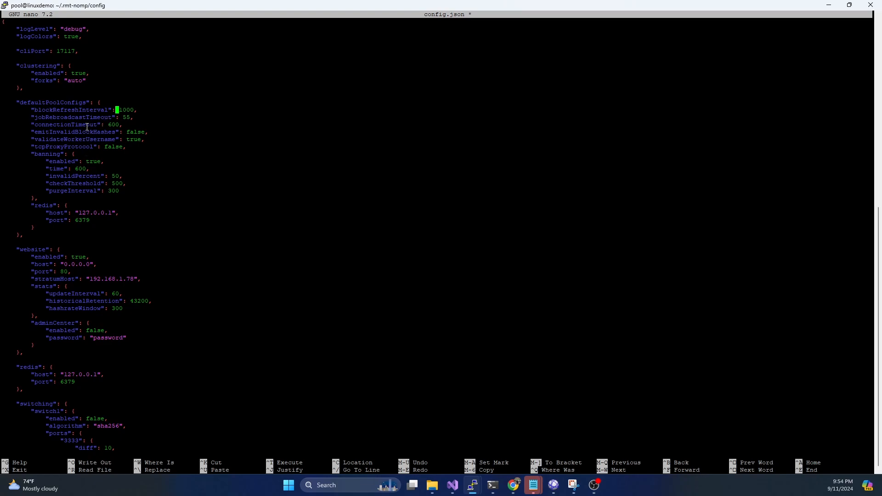
mouse_move(57, 115)
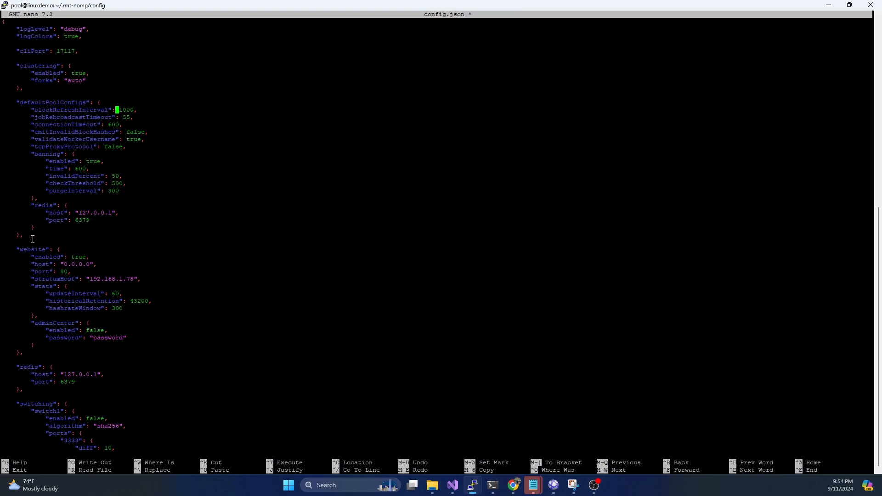
mouse_move(99, 127)
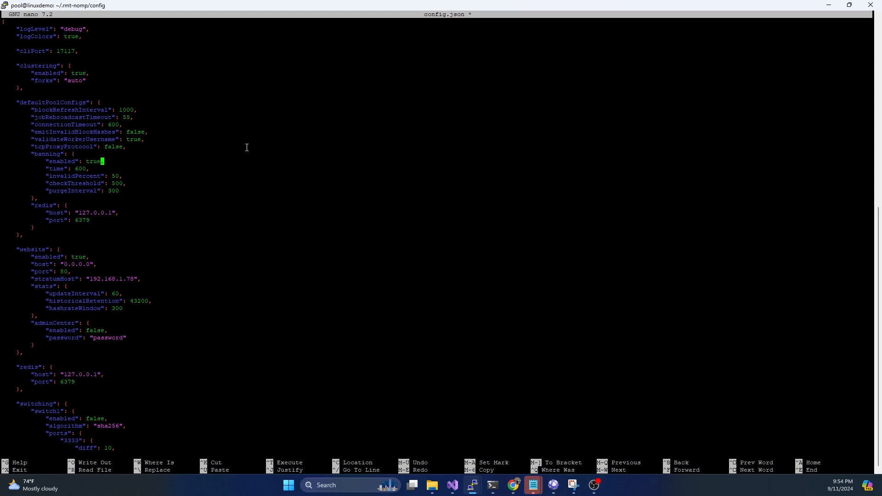
mouse_move(94, 176)
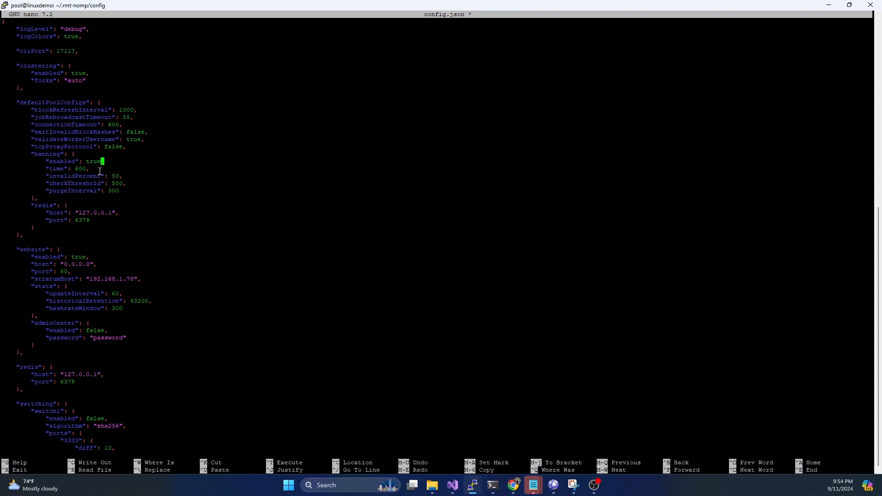
mouse_move(131, 220)
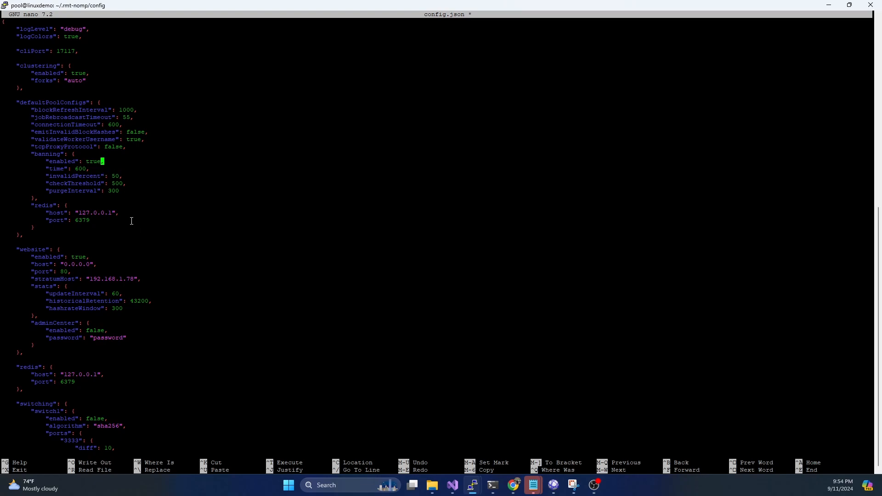
mouse_move(228, 283)
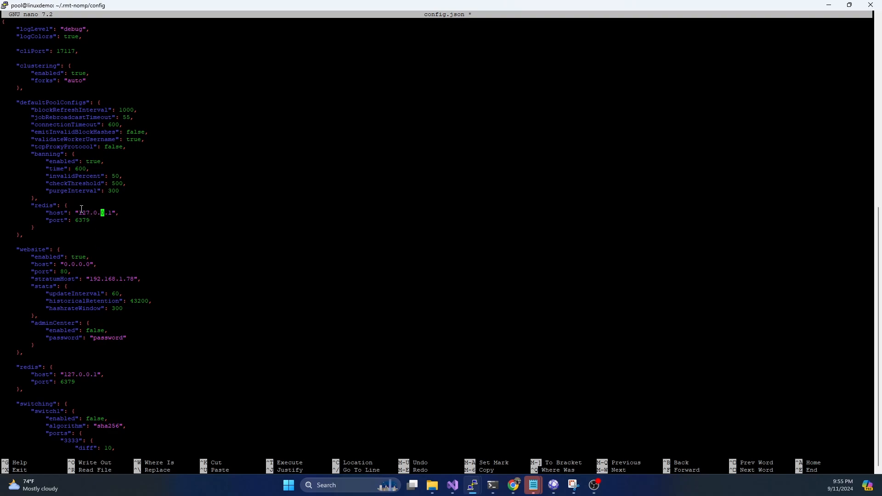
mouse_move(63, 221)
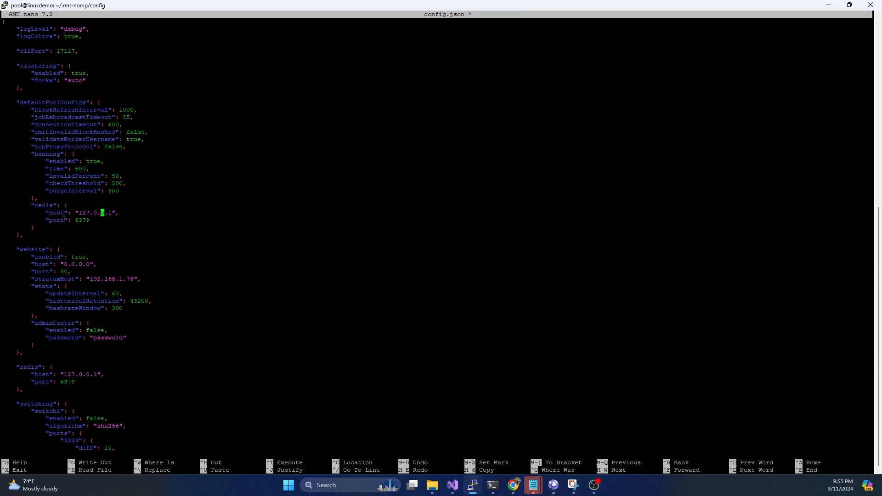
mouse_move(67, 197)
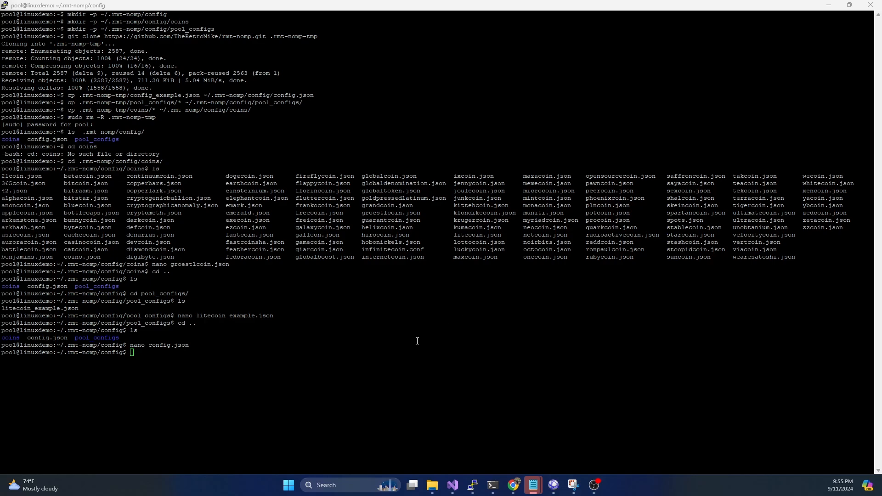
Step: Run sudo docker ps -a to confirm no containers, then begin the rmt-nomp docker run command
type("s")
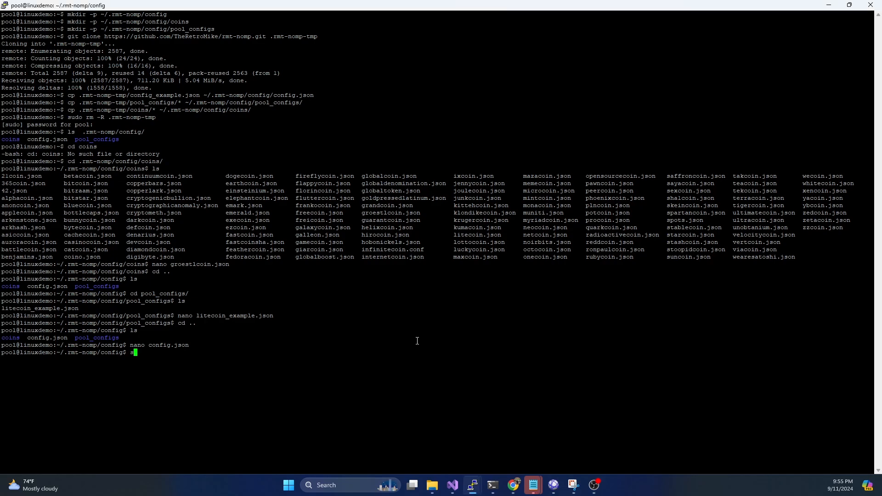
type("udo docker")
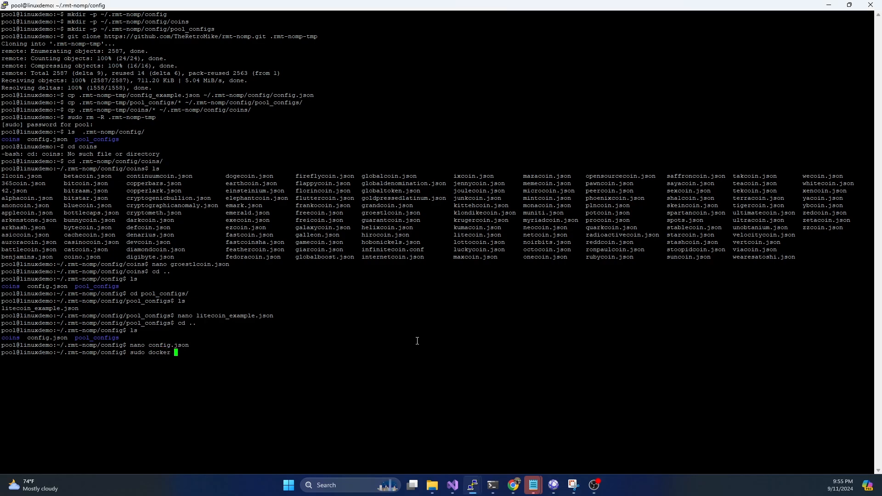
type("ps -a")
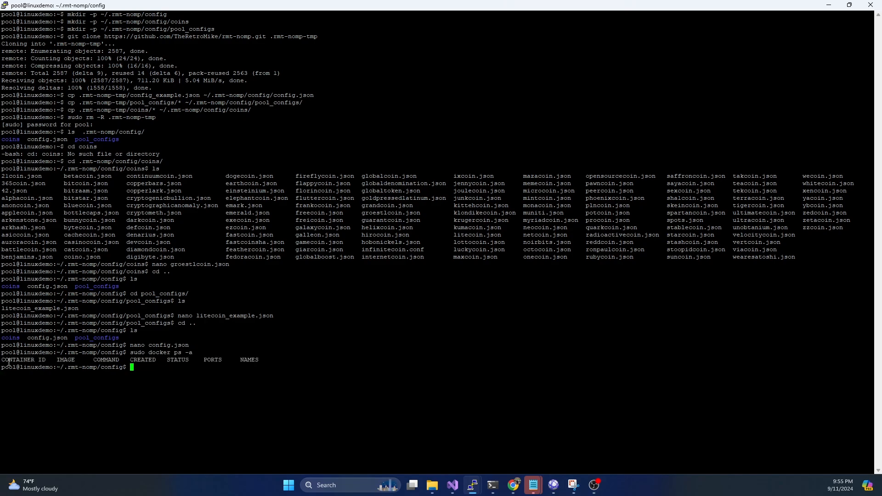
type("sudo docker run -d --name rmt-nomp --network host --restart always --log-opt max-size=10m -v /home/pool/.rmt-nomp/config:/opt/config theretromike/nomp")
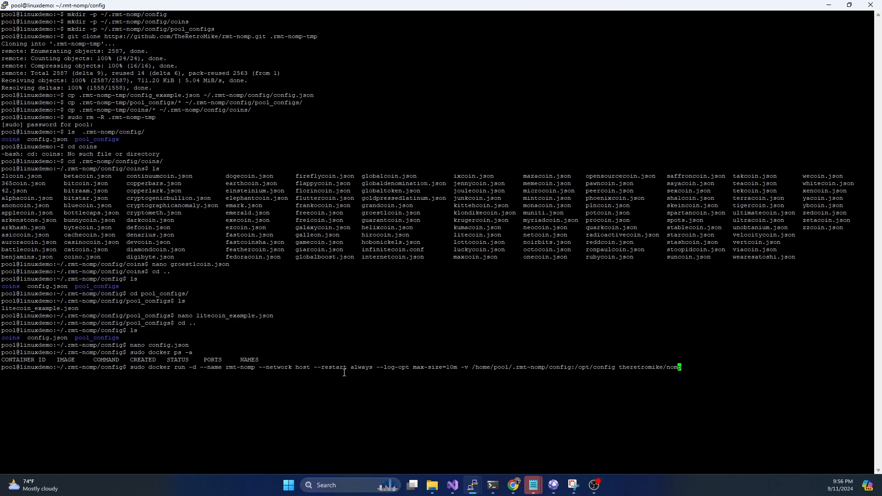
mouse_move(447, 369)
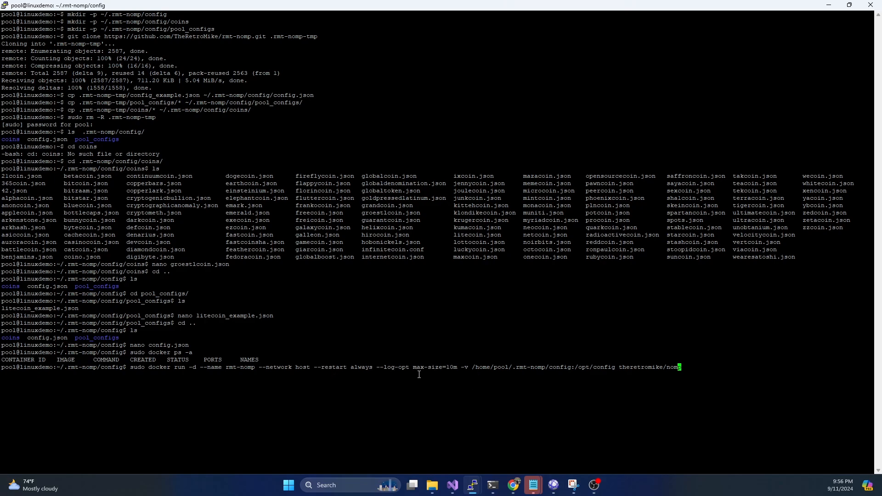
mouse_move(488, 369)
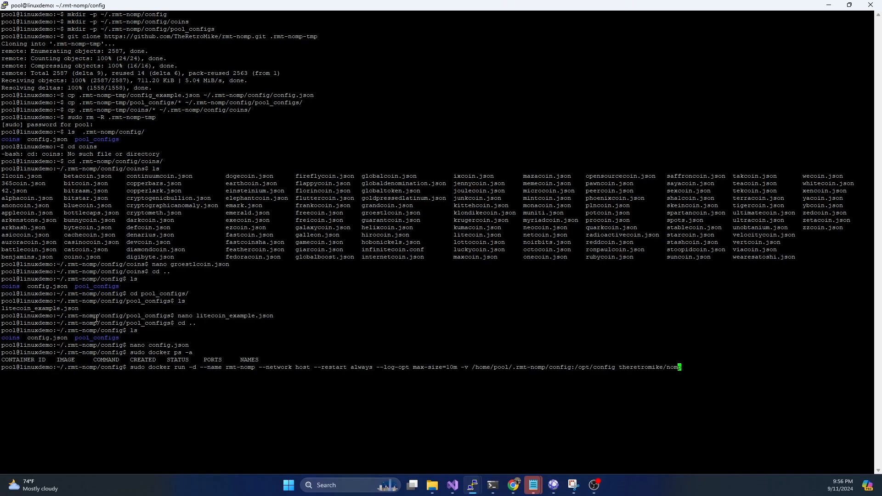
mouse_move(500, 369)
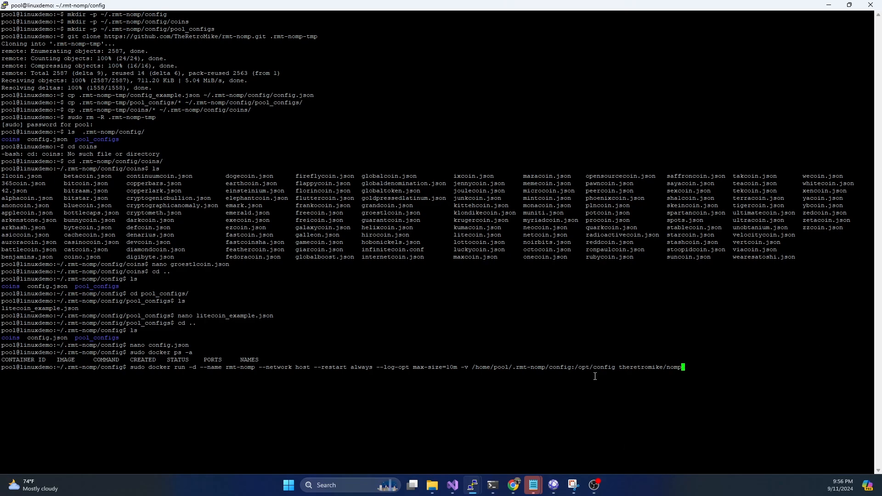
mouse_move(702, 369)
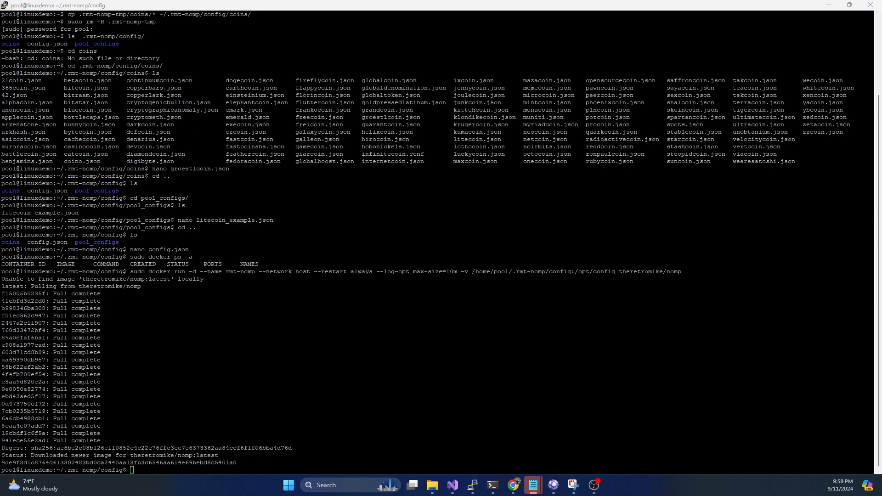
mouse_move(256, 481)
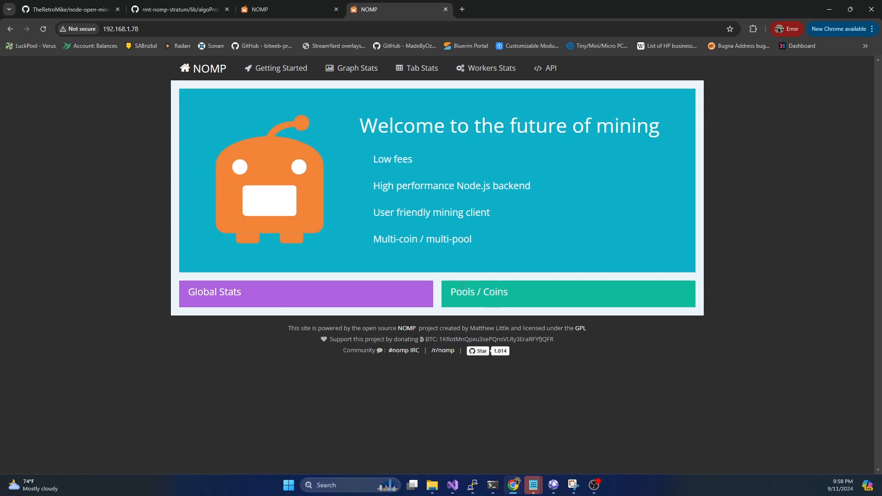
mouse_move(462, 315)
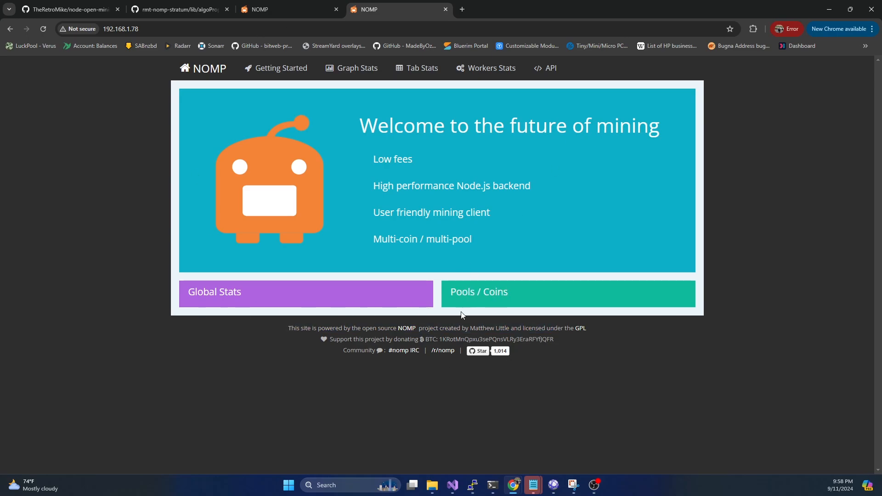
left_click(280, 68)
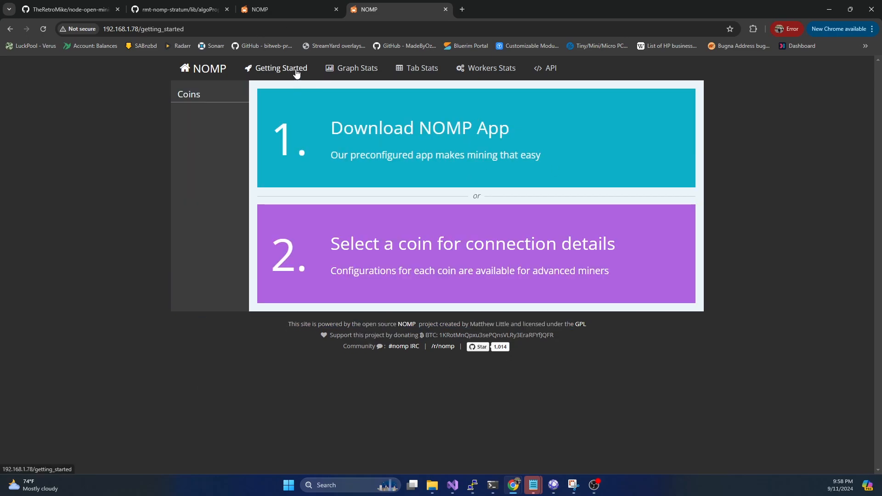
left_click(280, 68)
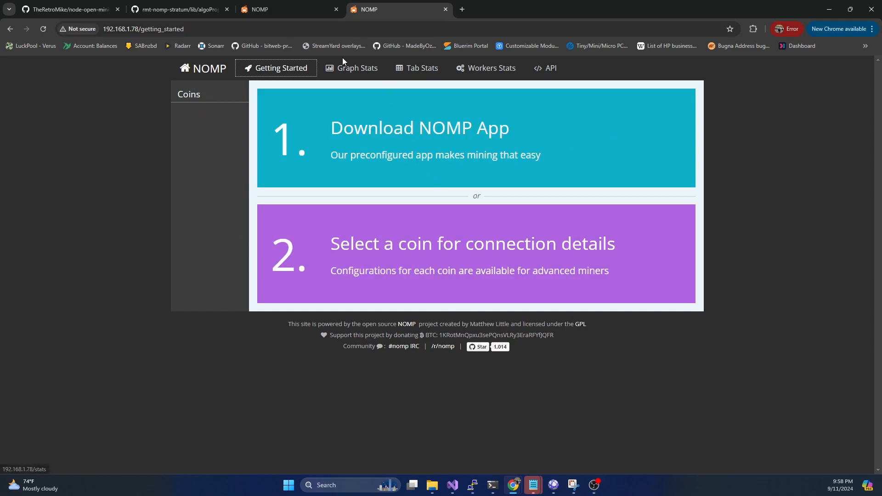
left_click(351, 68)
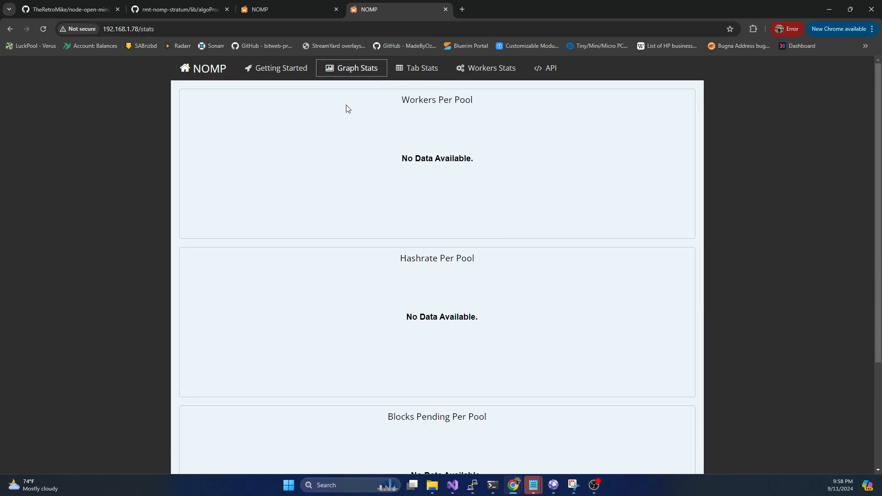
left_click(417, 68)
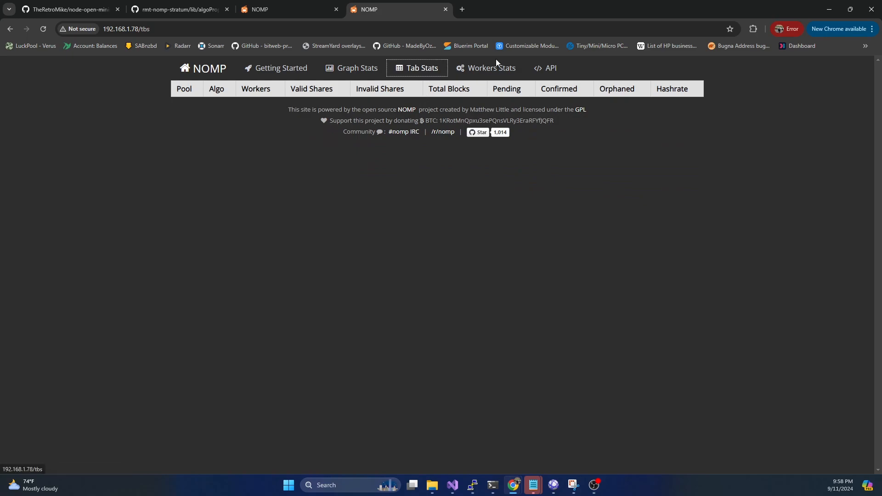
left_click(486, 68)
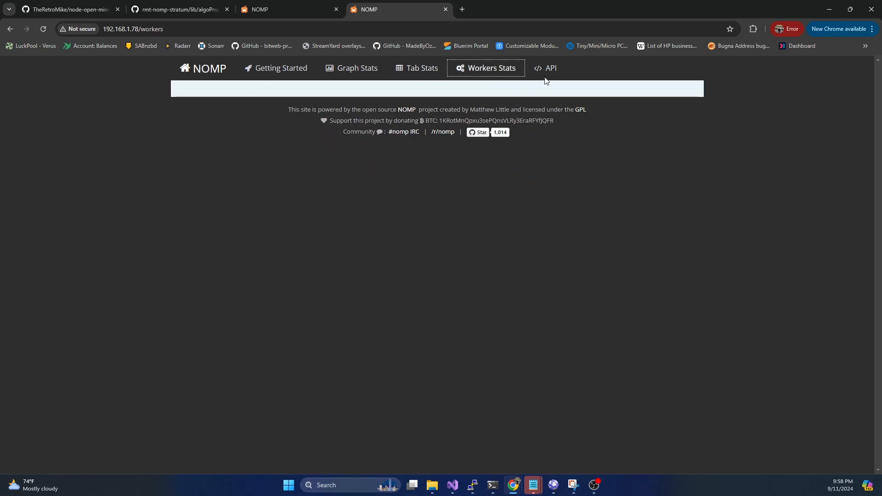
left_click(351, 68)
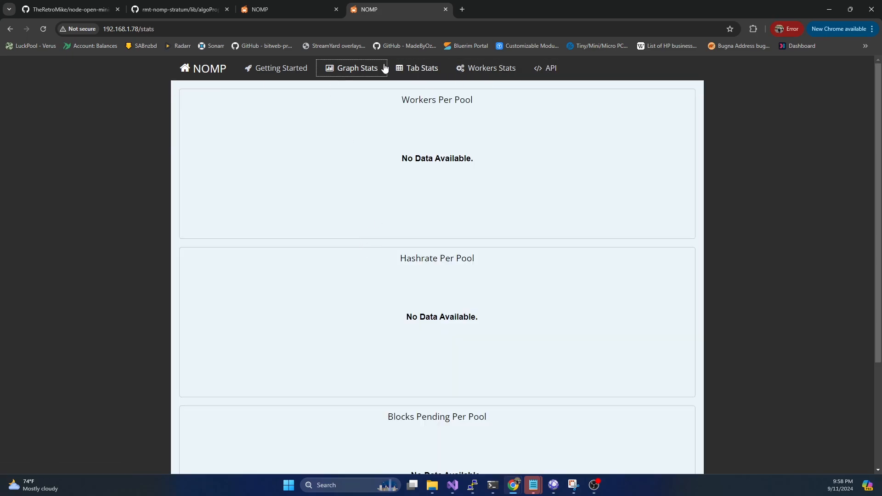
left_click(276, 68)
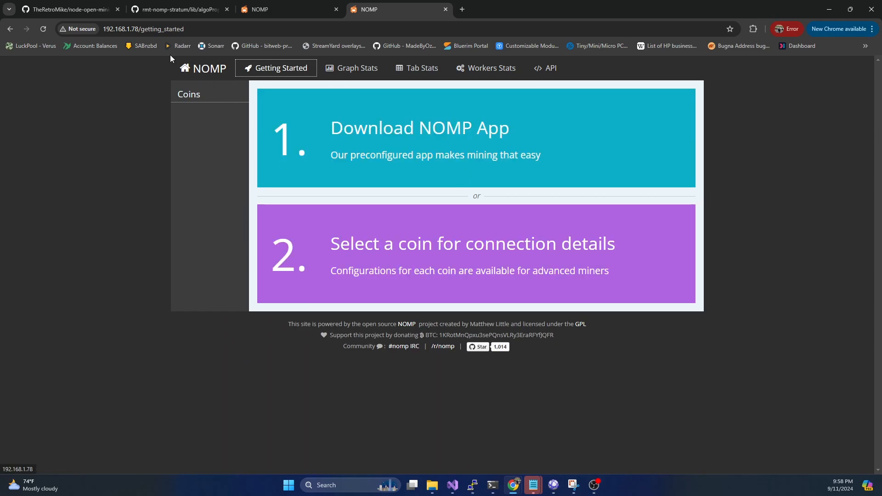
left_click(202, 68)
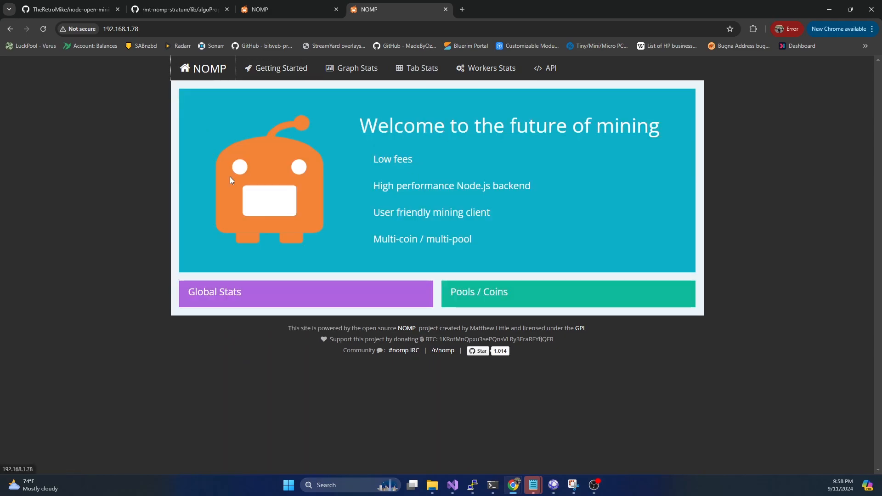
mouse_move(364, 271)
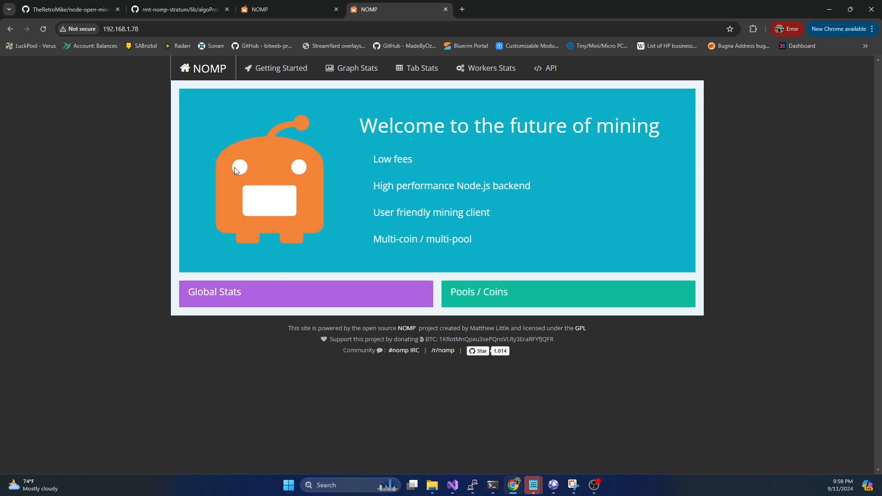
mouse_move(448, 172)
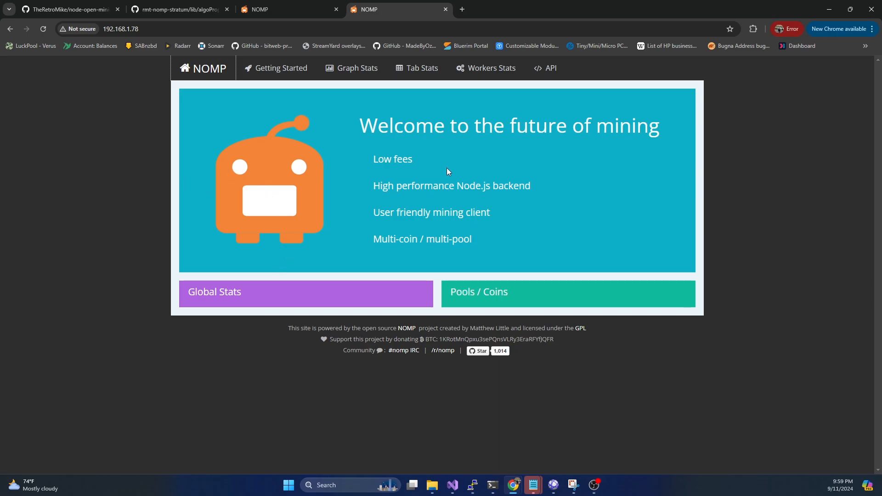
mouse_move(454, 153)
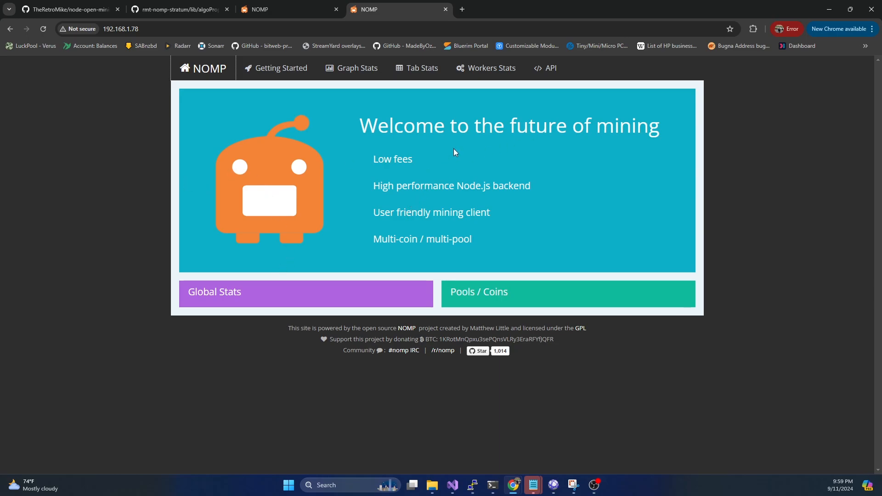
mouse_move(472, 485)
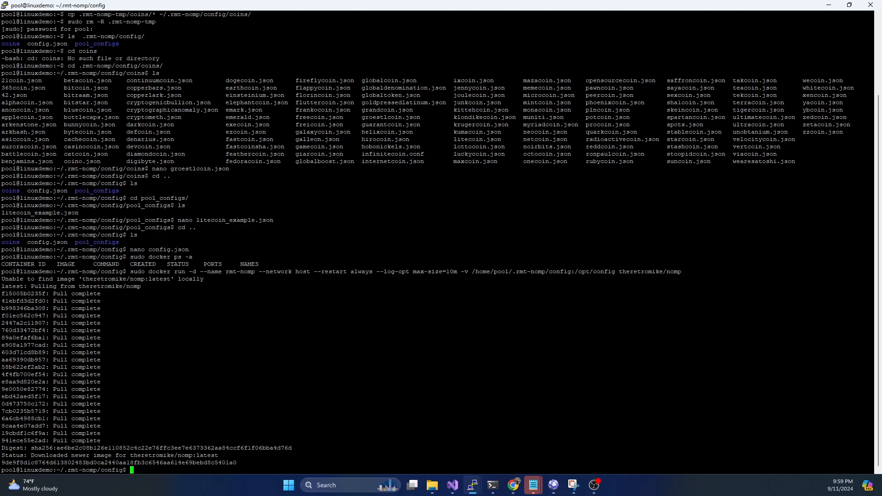
Step: Type the docker run command for a dozzle container with the Docker socket mounted
type("sudo docker run --name dozzle -d --volume=/var/run/docker.sock:/var/run/docker.sock -p 8081:8080 amir20/dozzle:latest")
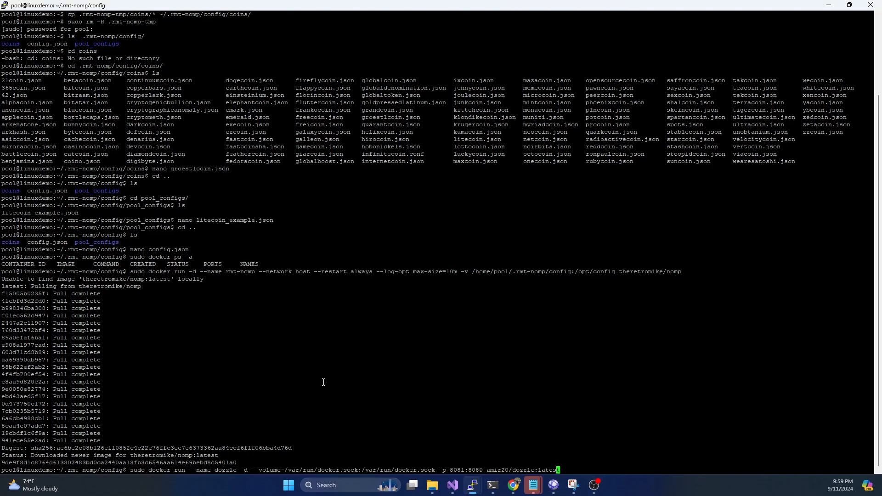
mouse_move(189, 473)
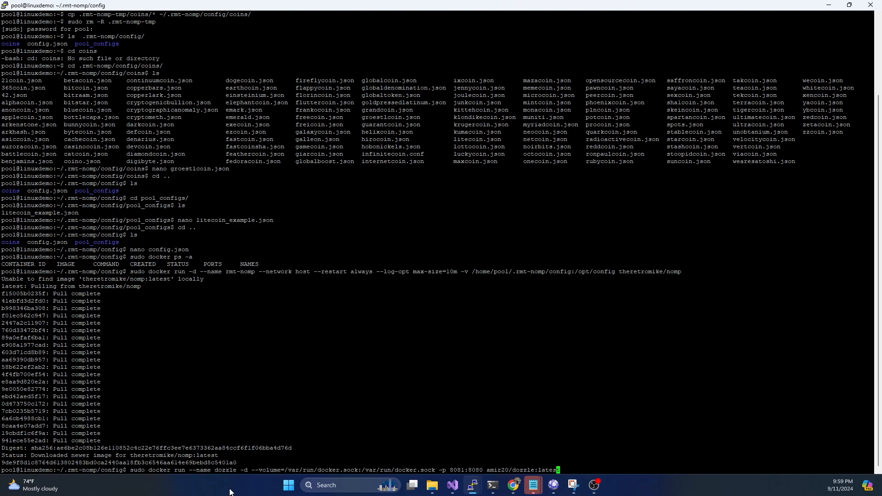
mouse_move(221, 487)
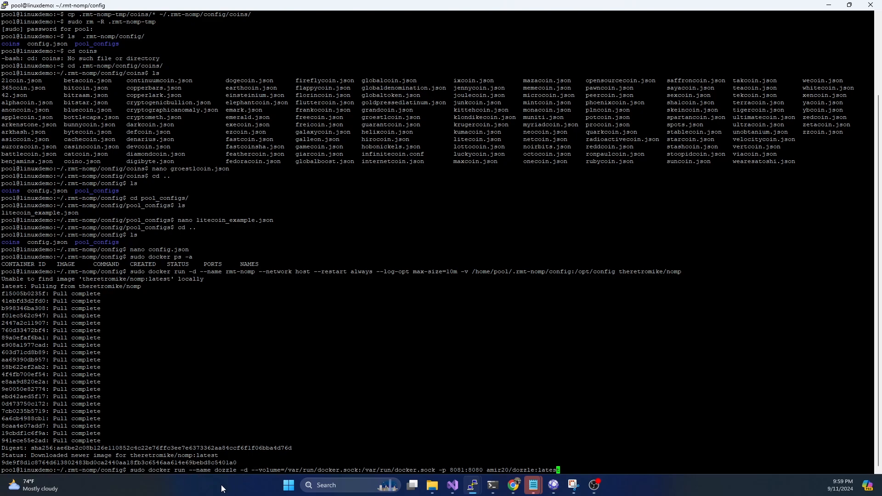
mouse_move(263, 478)
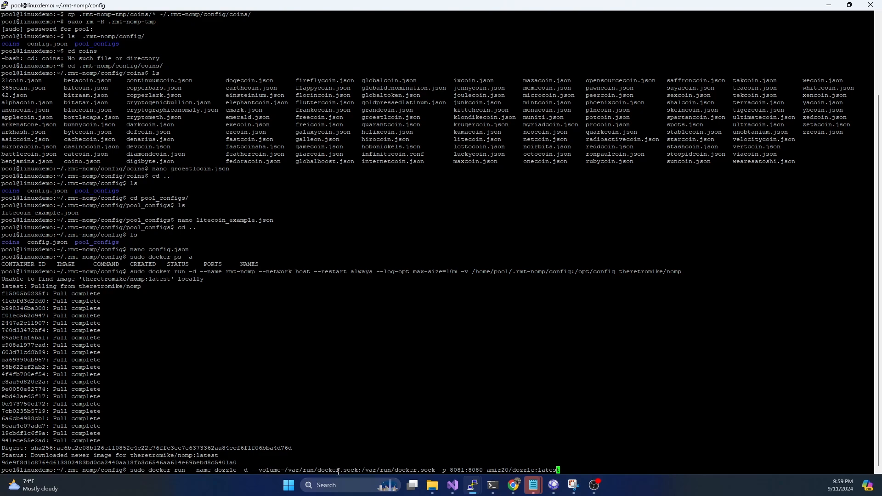
mouse_move(288, 485)
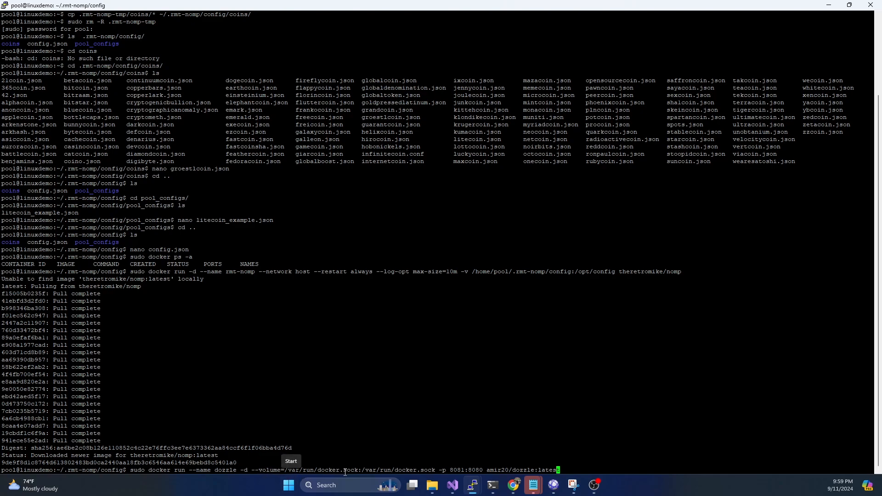
mouse_move(379, 399)
type("0")
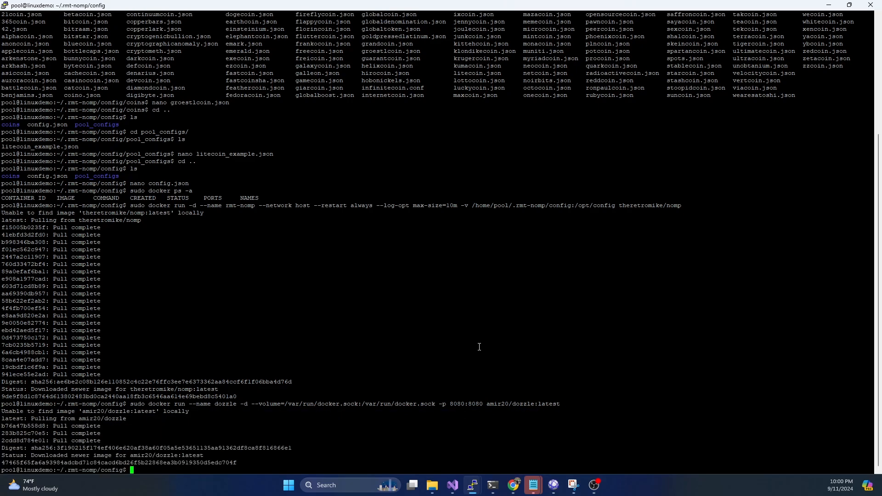
mouse_move(476, 361)
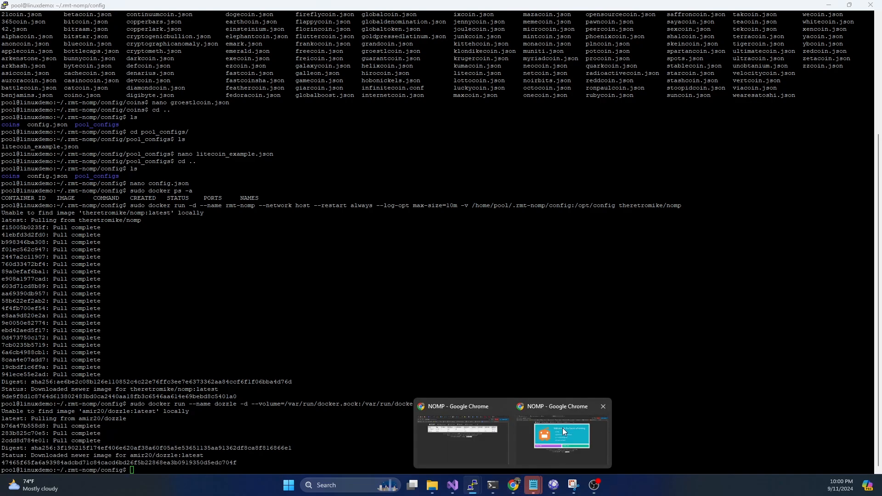
Step: Bring Chrome's Dozzle overview forward and open the rmt-nomp container page
left_click(560, 437)
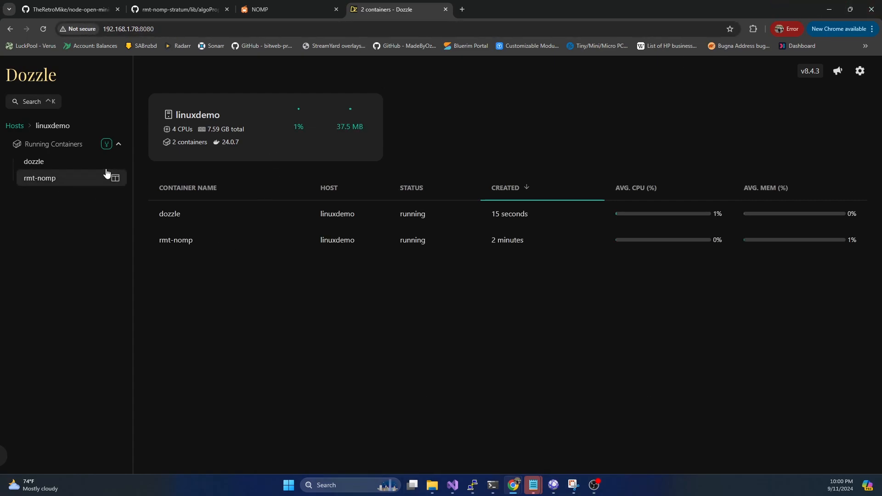
mouse_move(37, 156)
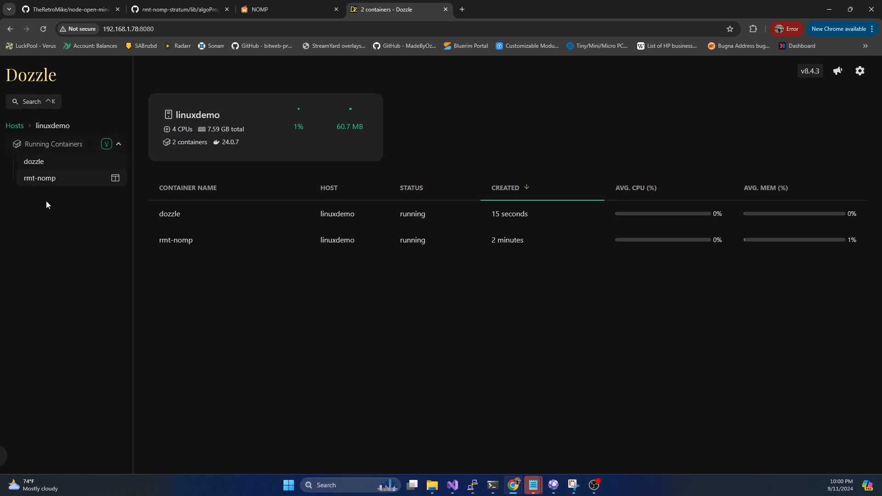
left_click(40, 178)
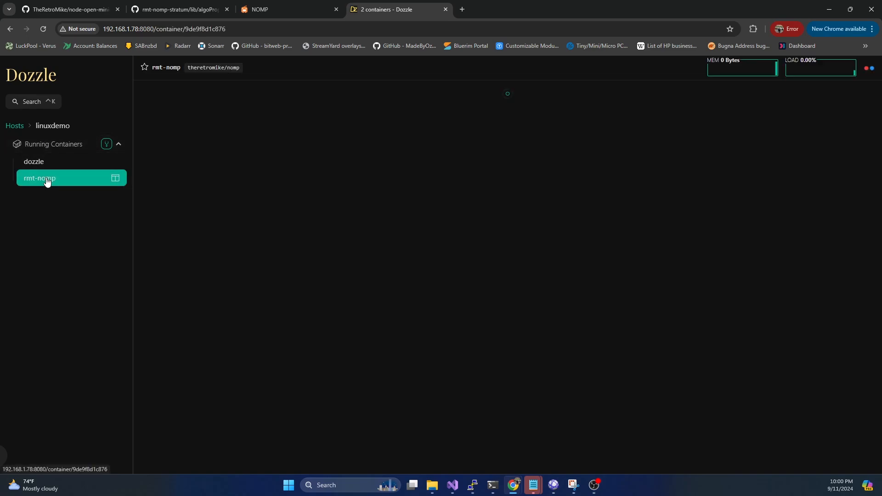
Step: View rmt-nomp's startup logs, check dozzle's own logs, then return to rmt-nomp
left_click(40, 178)
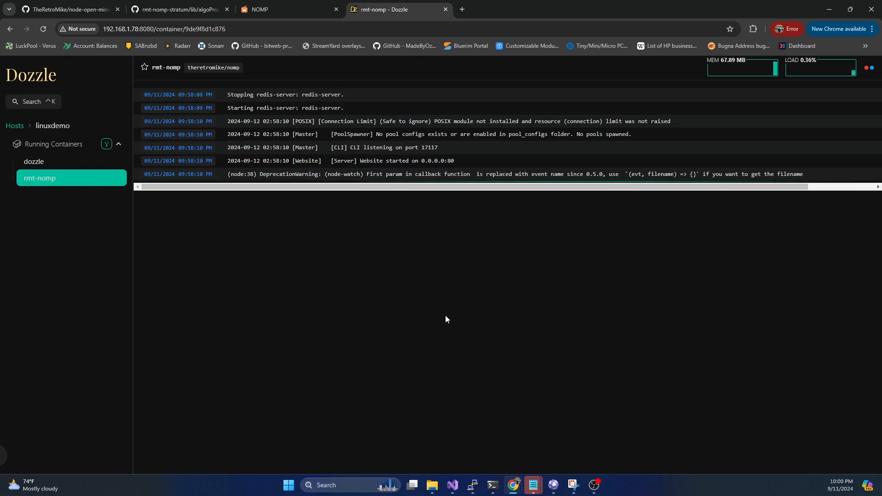
mouse_move(411, 144)
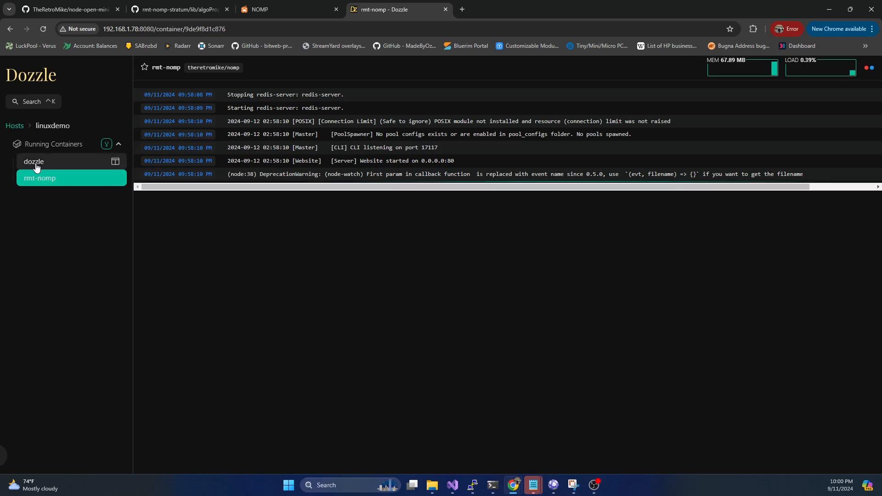
left_click(34, 162)
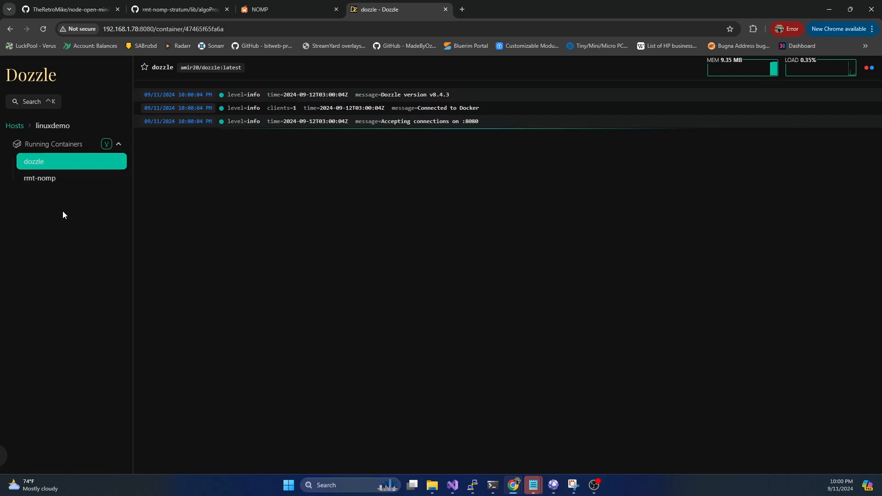
left_click(39, 178)
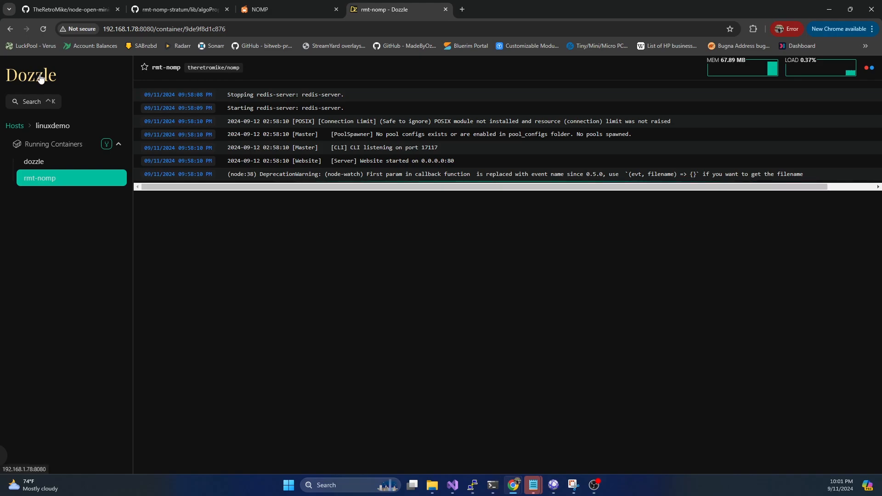
mouse_move(48, 108)
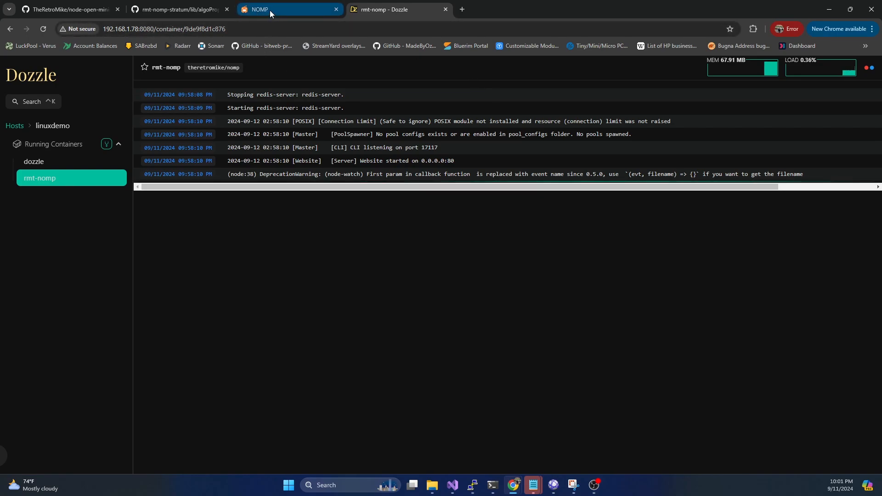
mouse_move(270, 9)
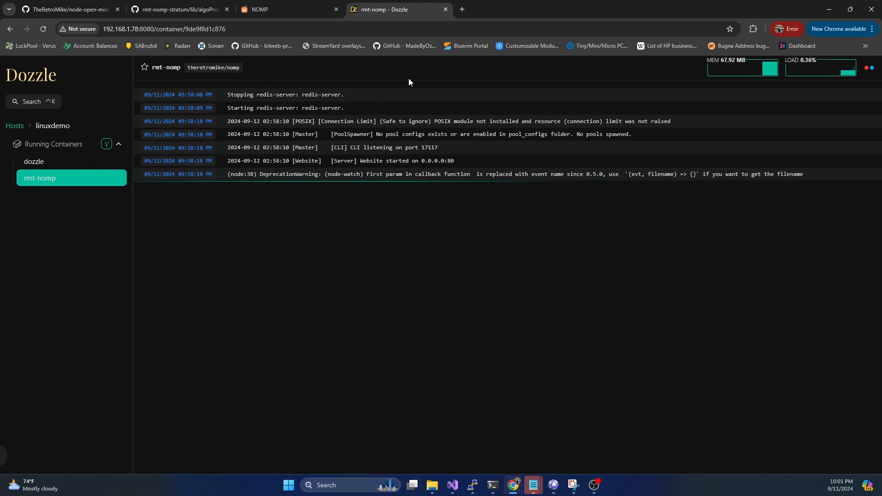
Step: Open NOMP's Tab Stats page showing the groestlcoin and innova pool statistics
left_click(288, 9)
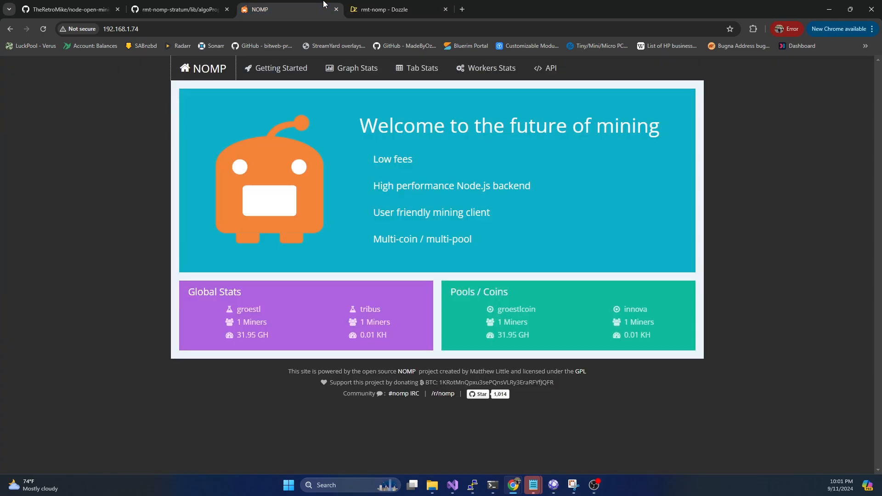
mouse_move(424, 310)
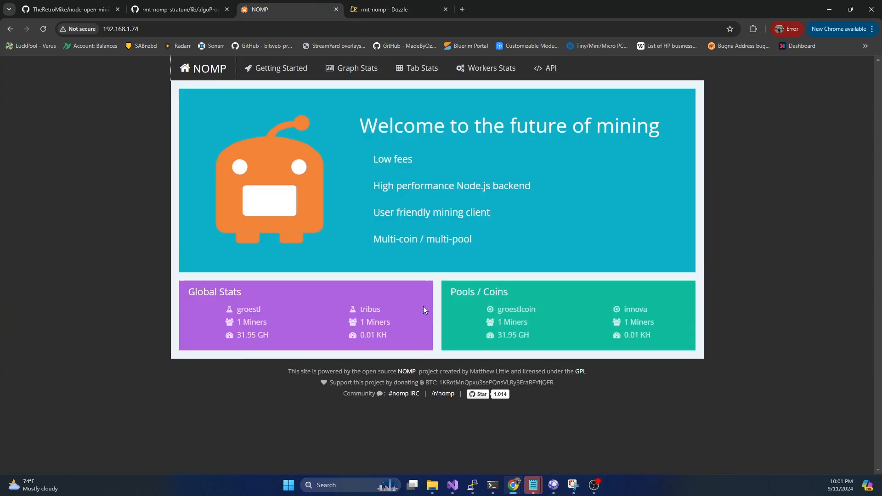
mouse_move(665, 346)
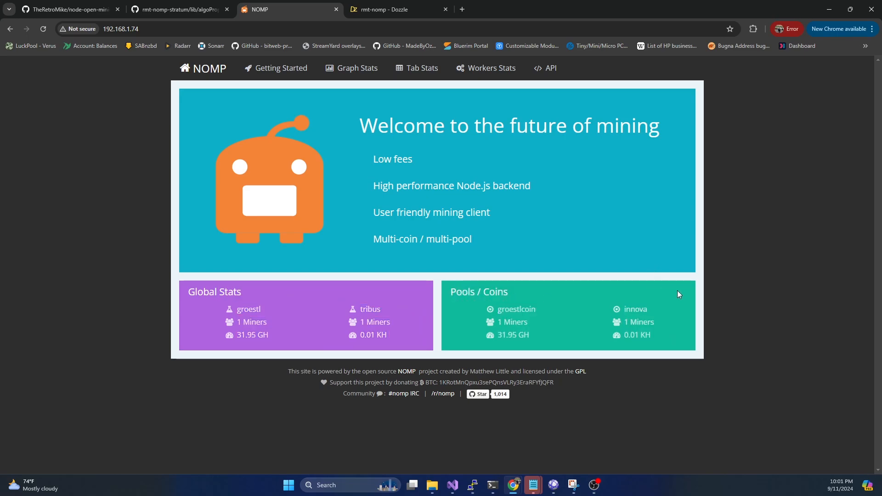
double_click(639, 322)
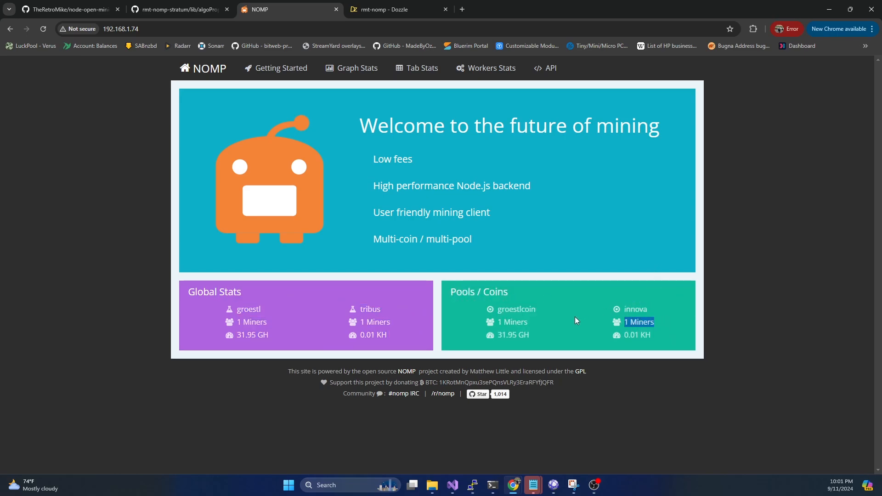
mouse_move(423, 145)
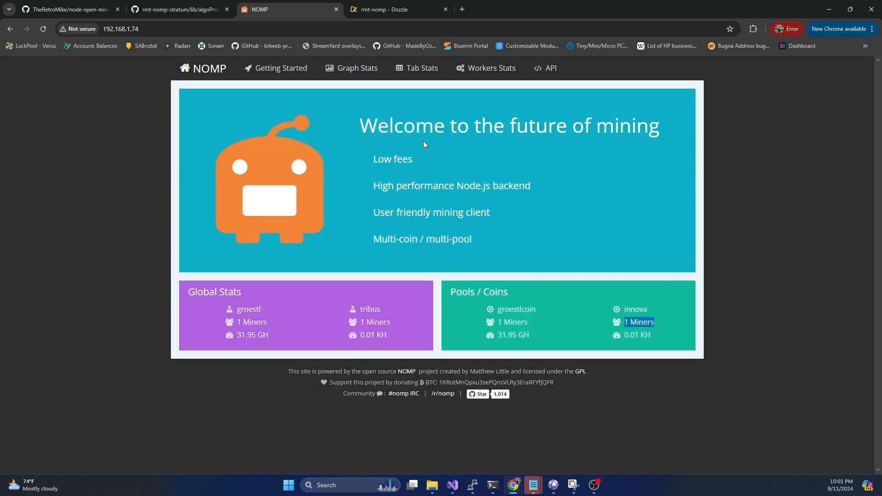
left_click(416, 68)
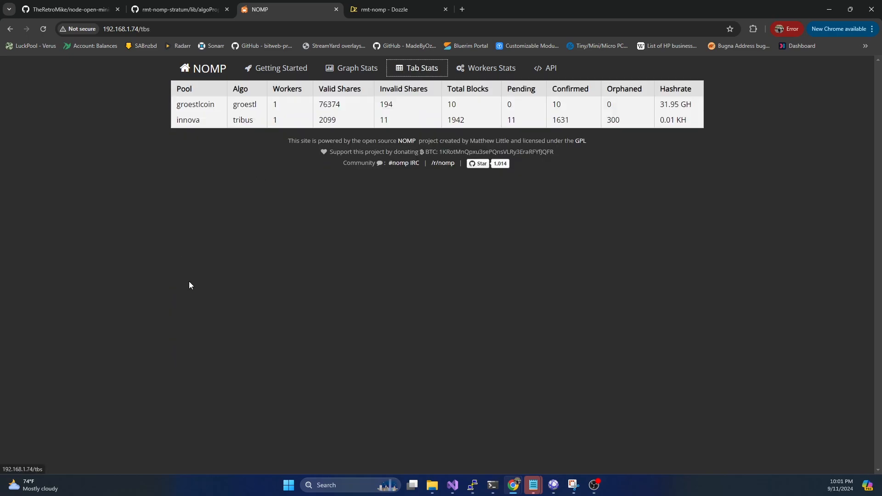
mouse_move(715, 28)
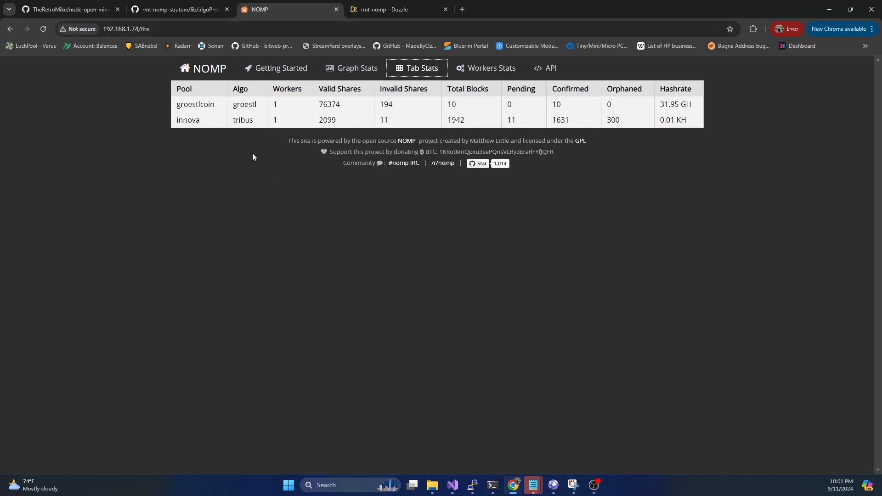
mouse_move(472, 124)
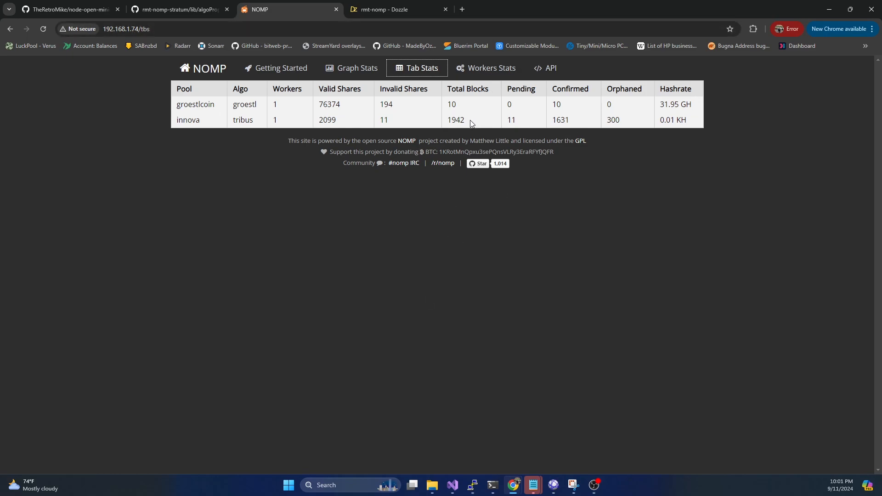
mouse_move(456, 118)
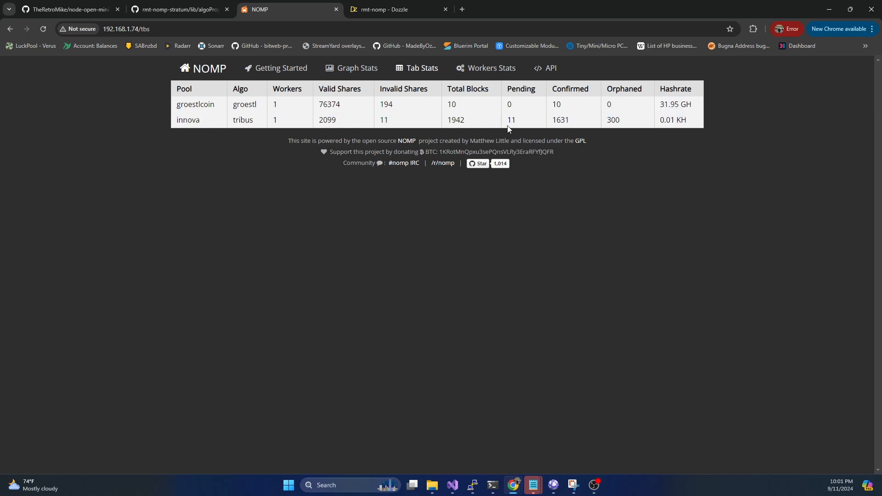
mouse_move(397, 131)
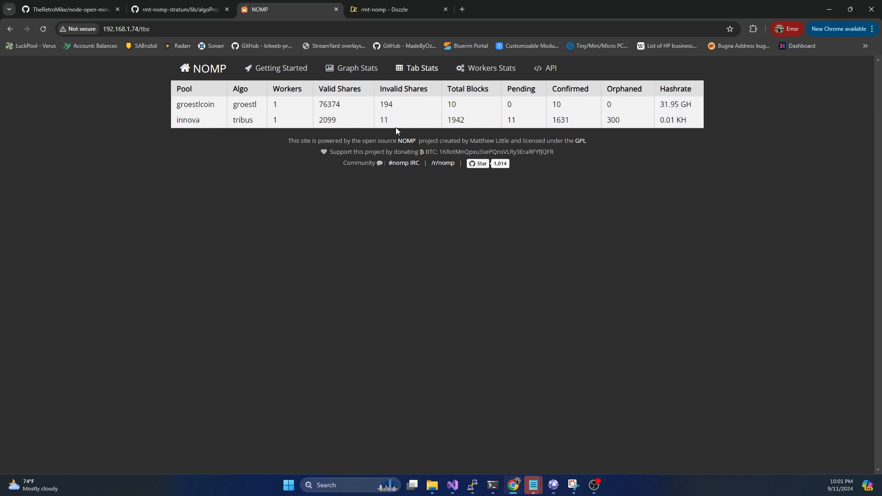
mouse_move(171, 237)
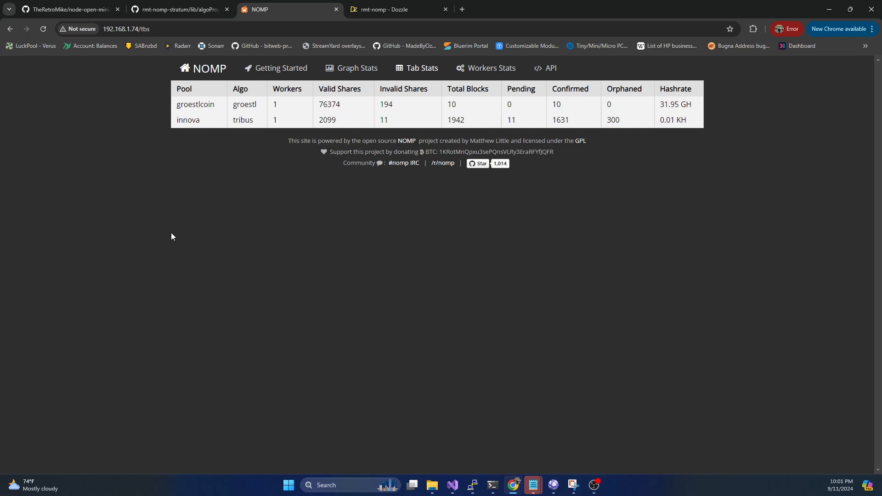
mouse_move(135, 257)
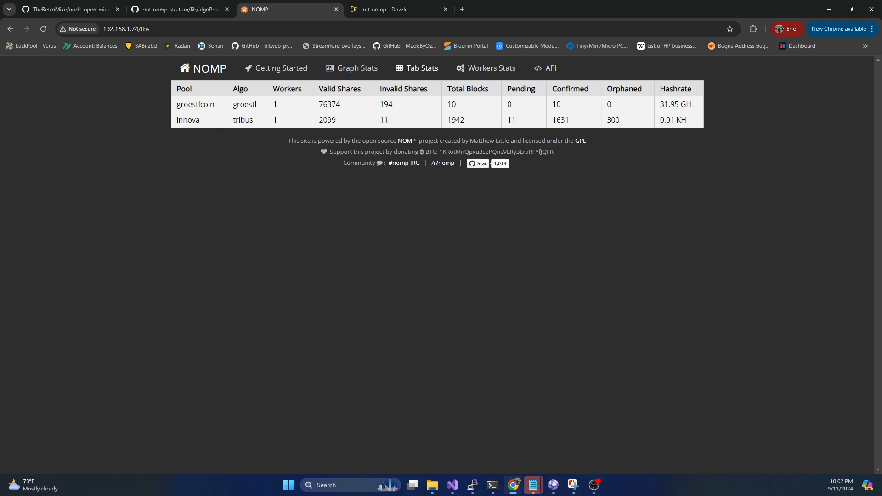
mouse_move(278, 257)
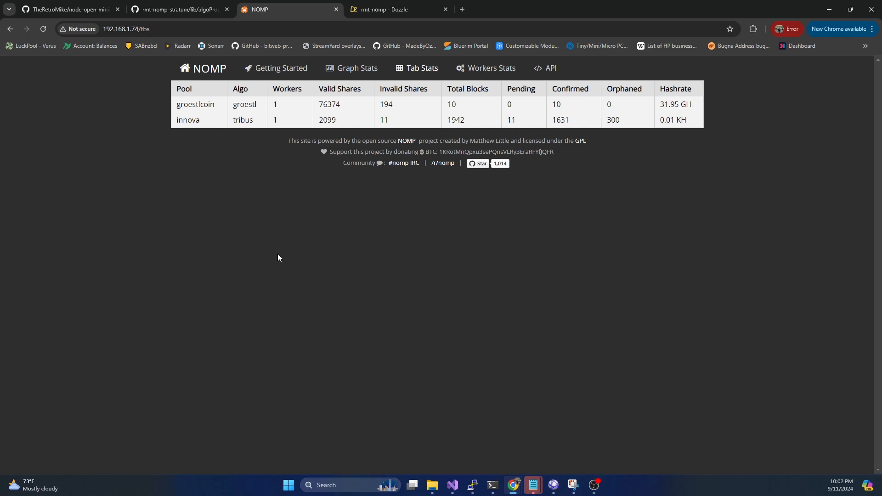
mouse_move(71, 310)
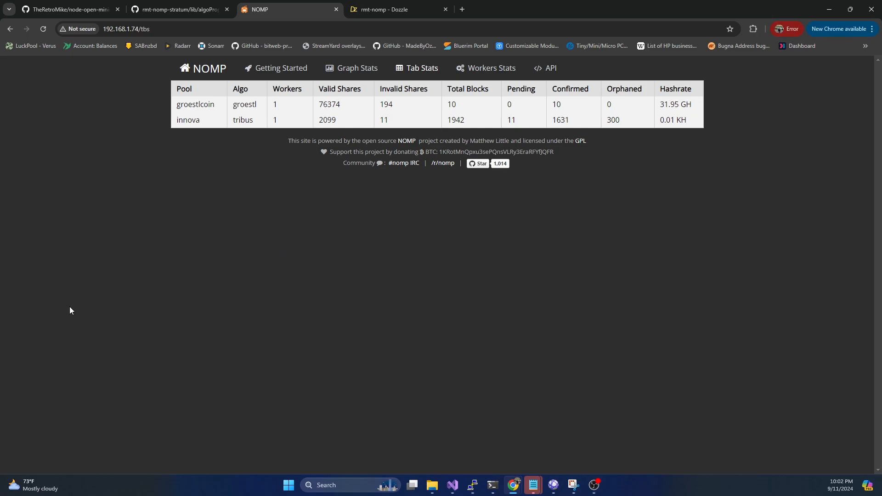